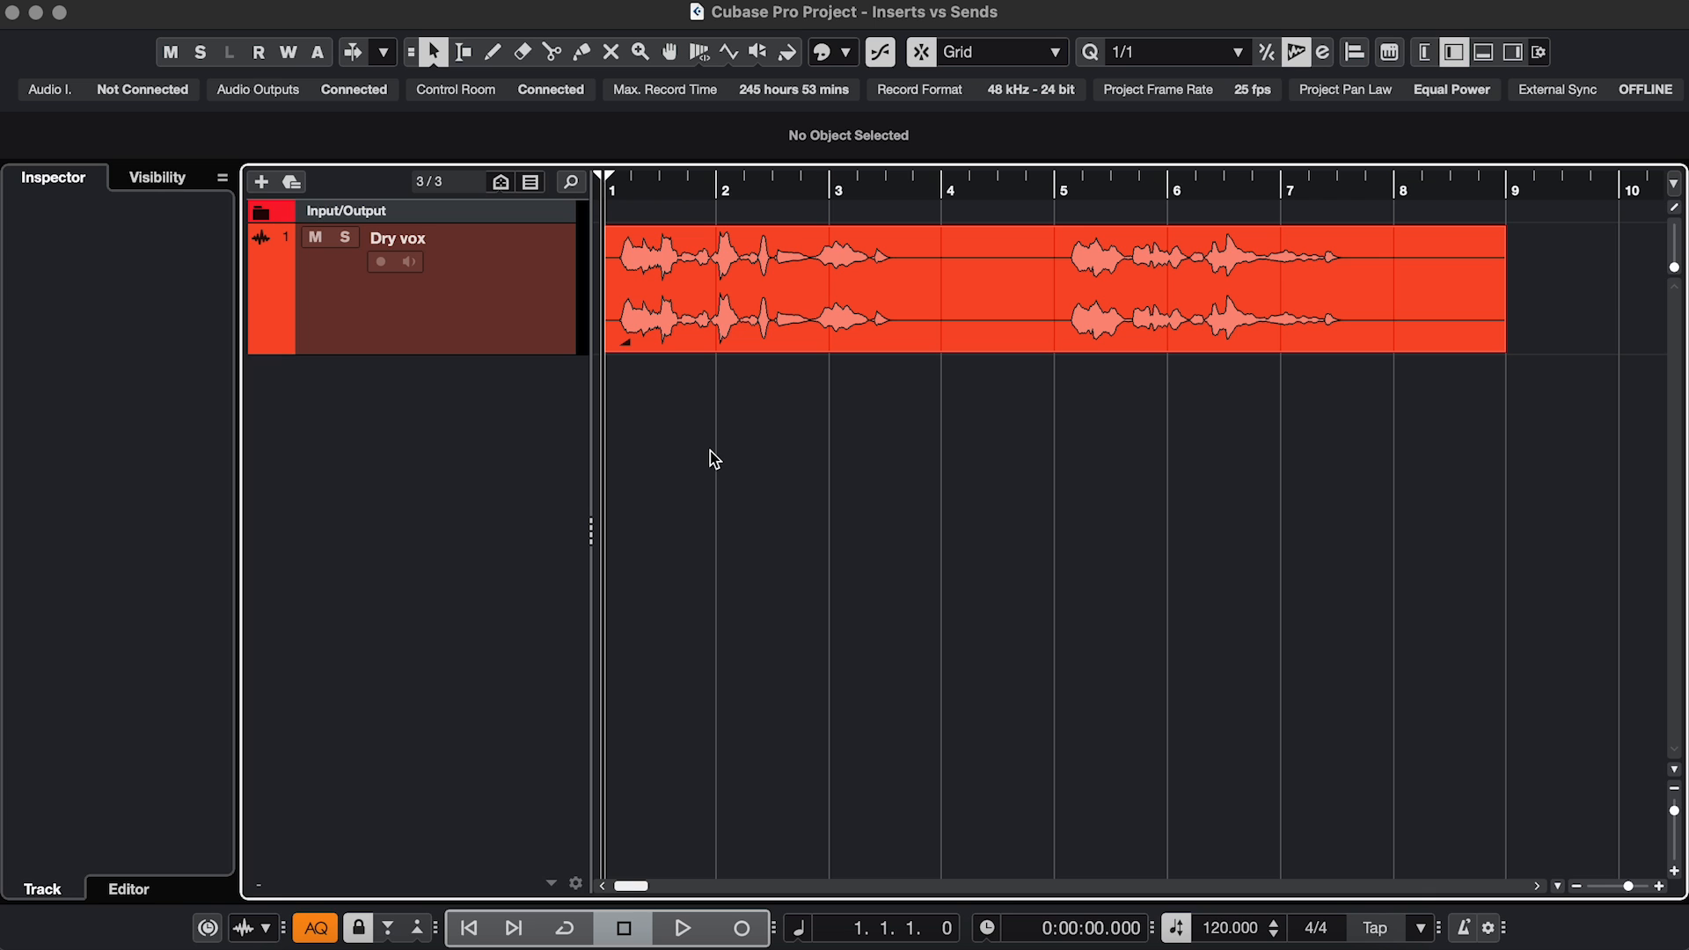
mouse_move(482, 285)
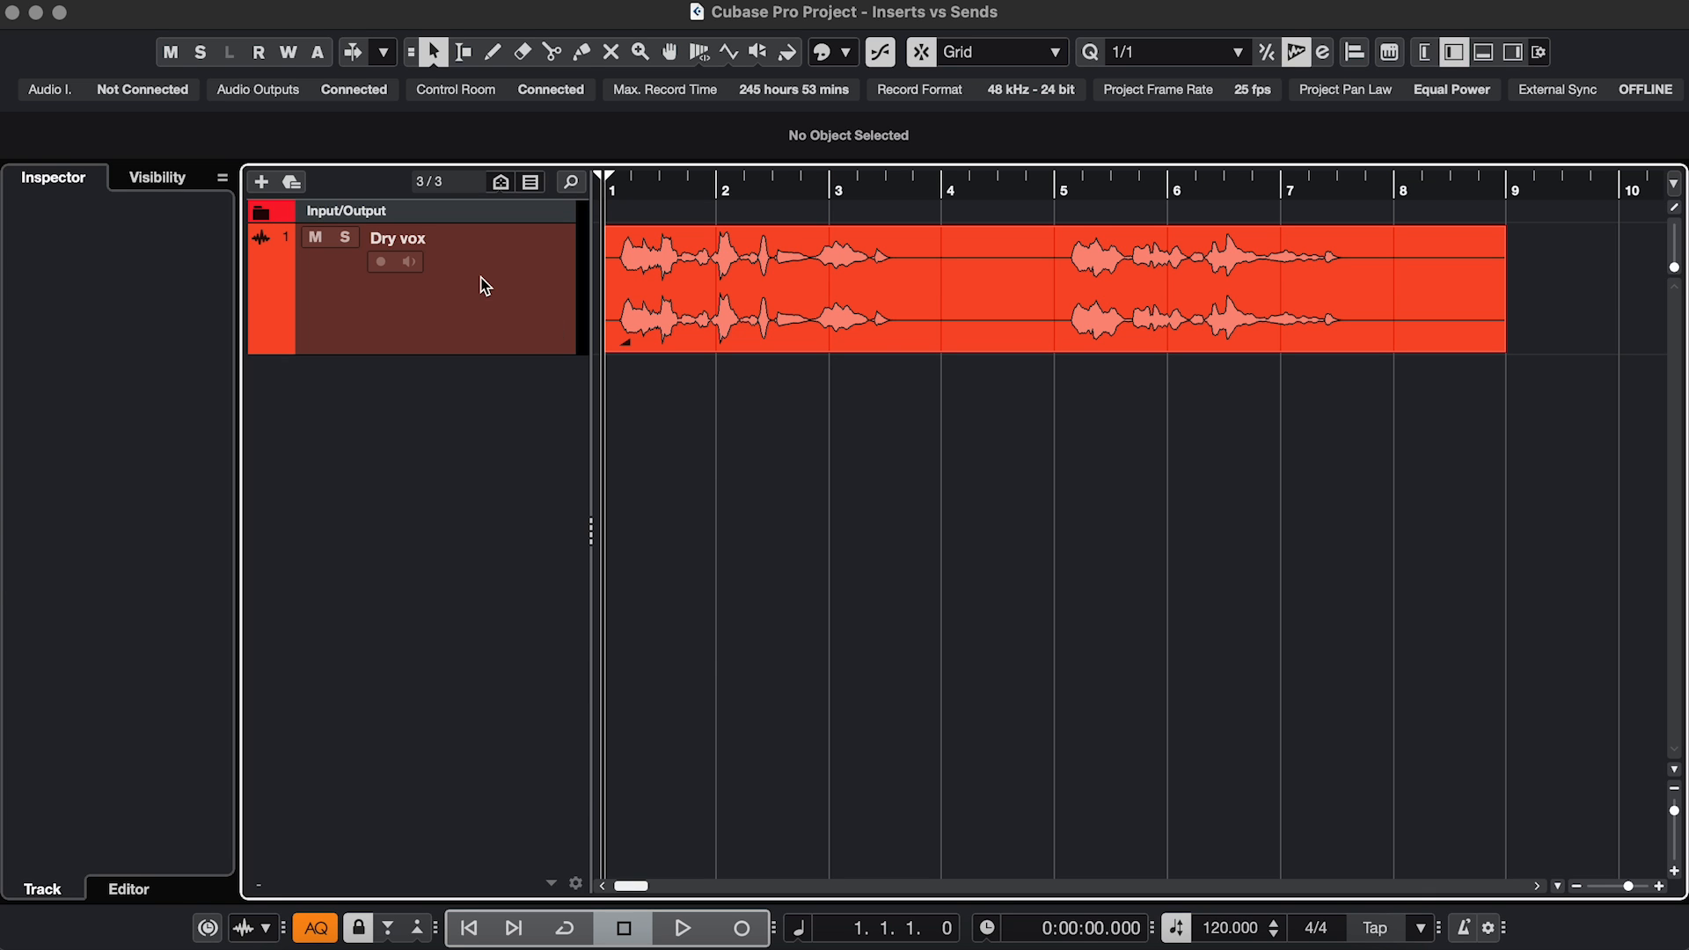
Step: Create an effect track named DLY with MonoDelay, fed by a send from Dry vox
right_click(473, 285)
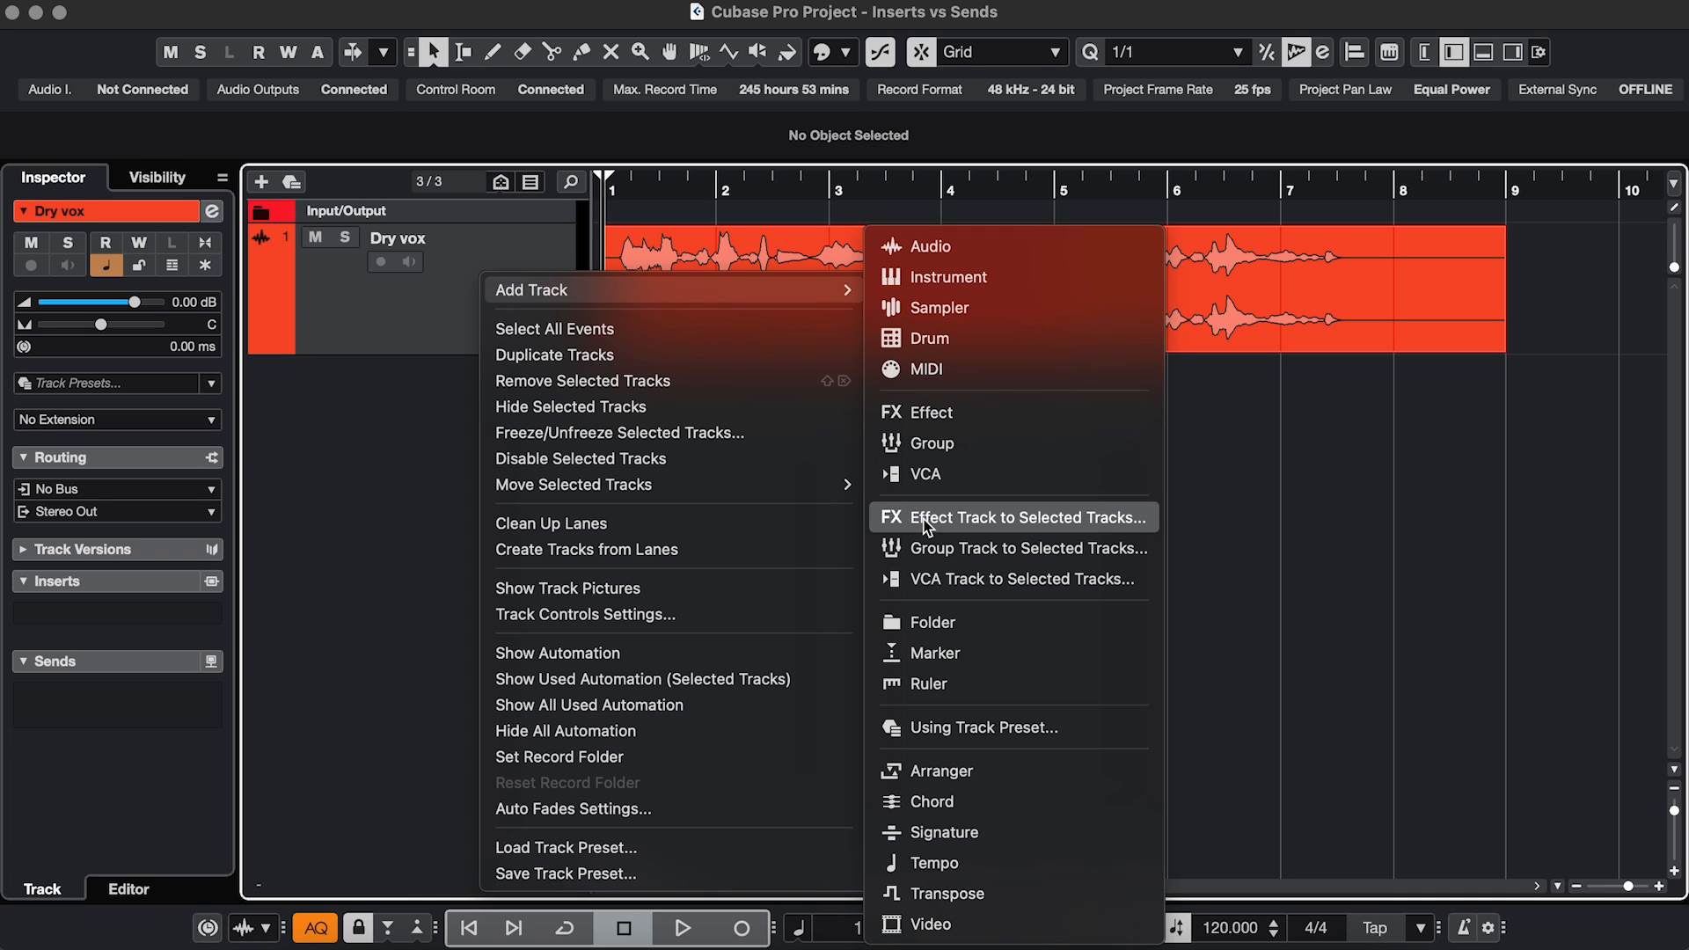
click(1024, 517)
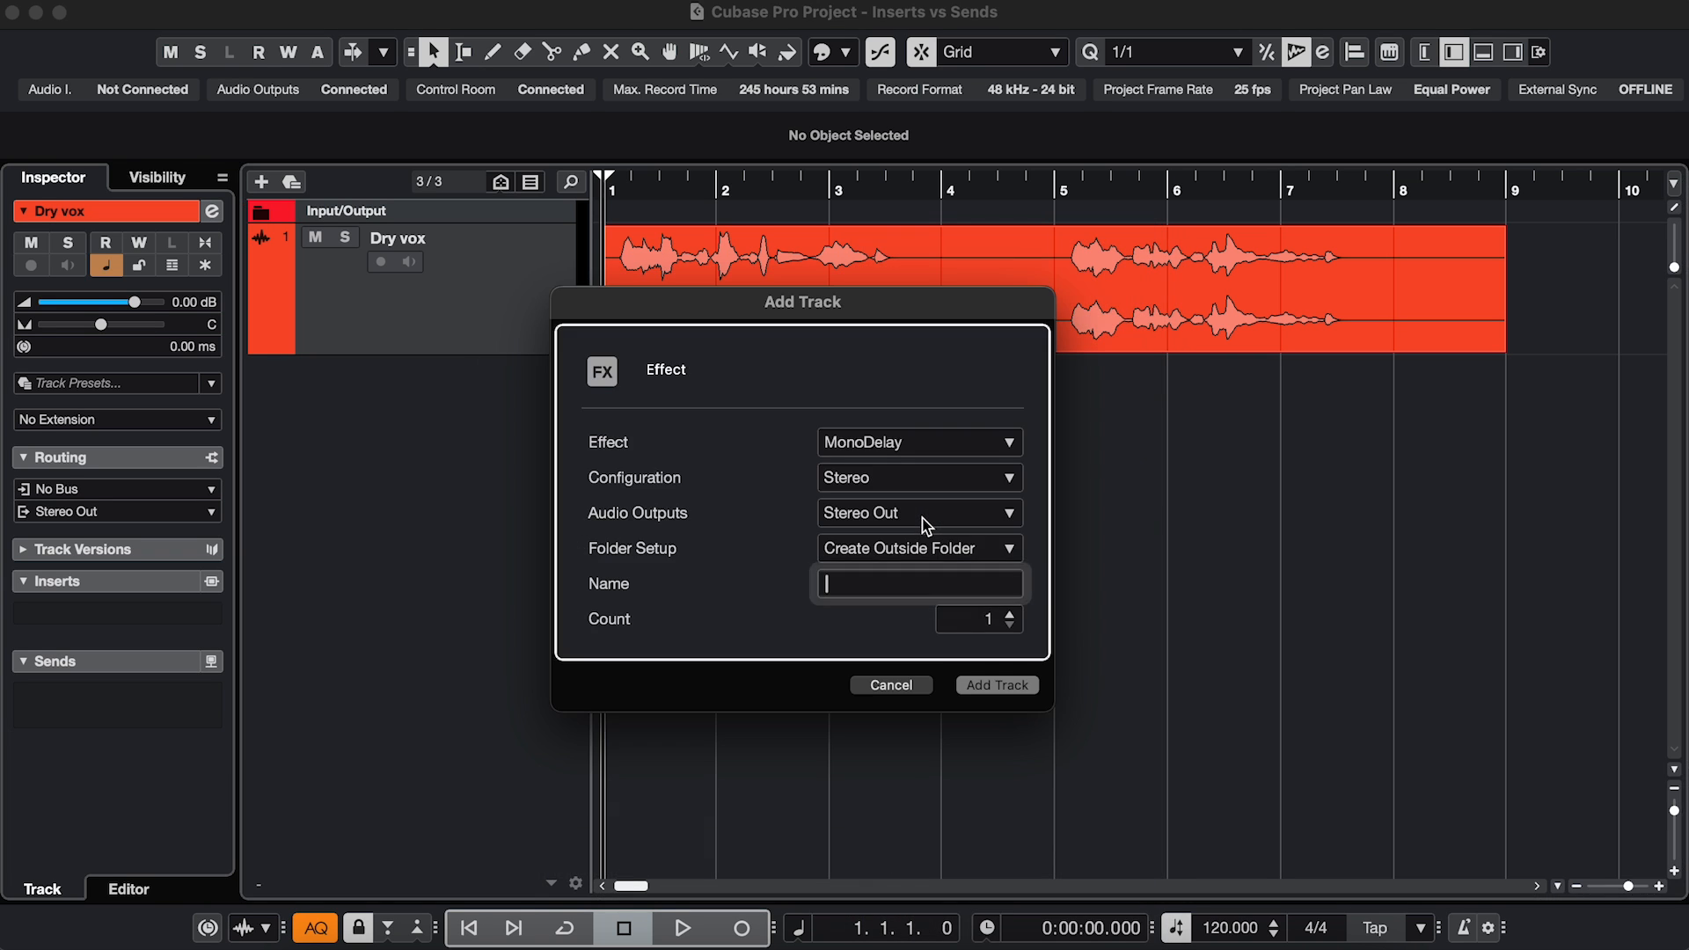
text(DLY)
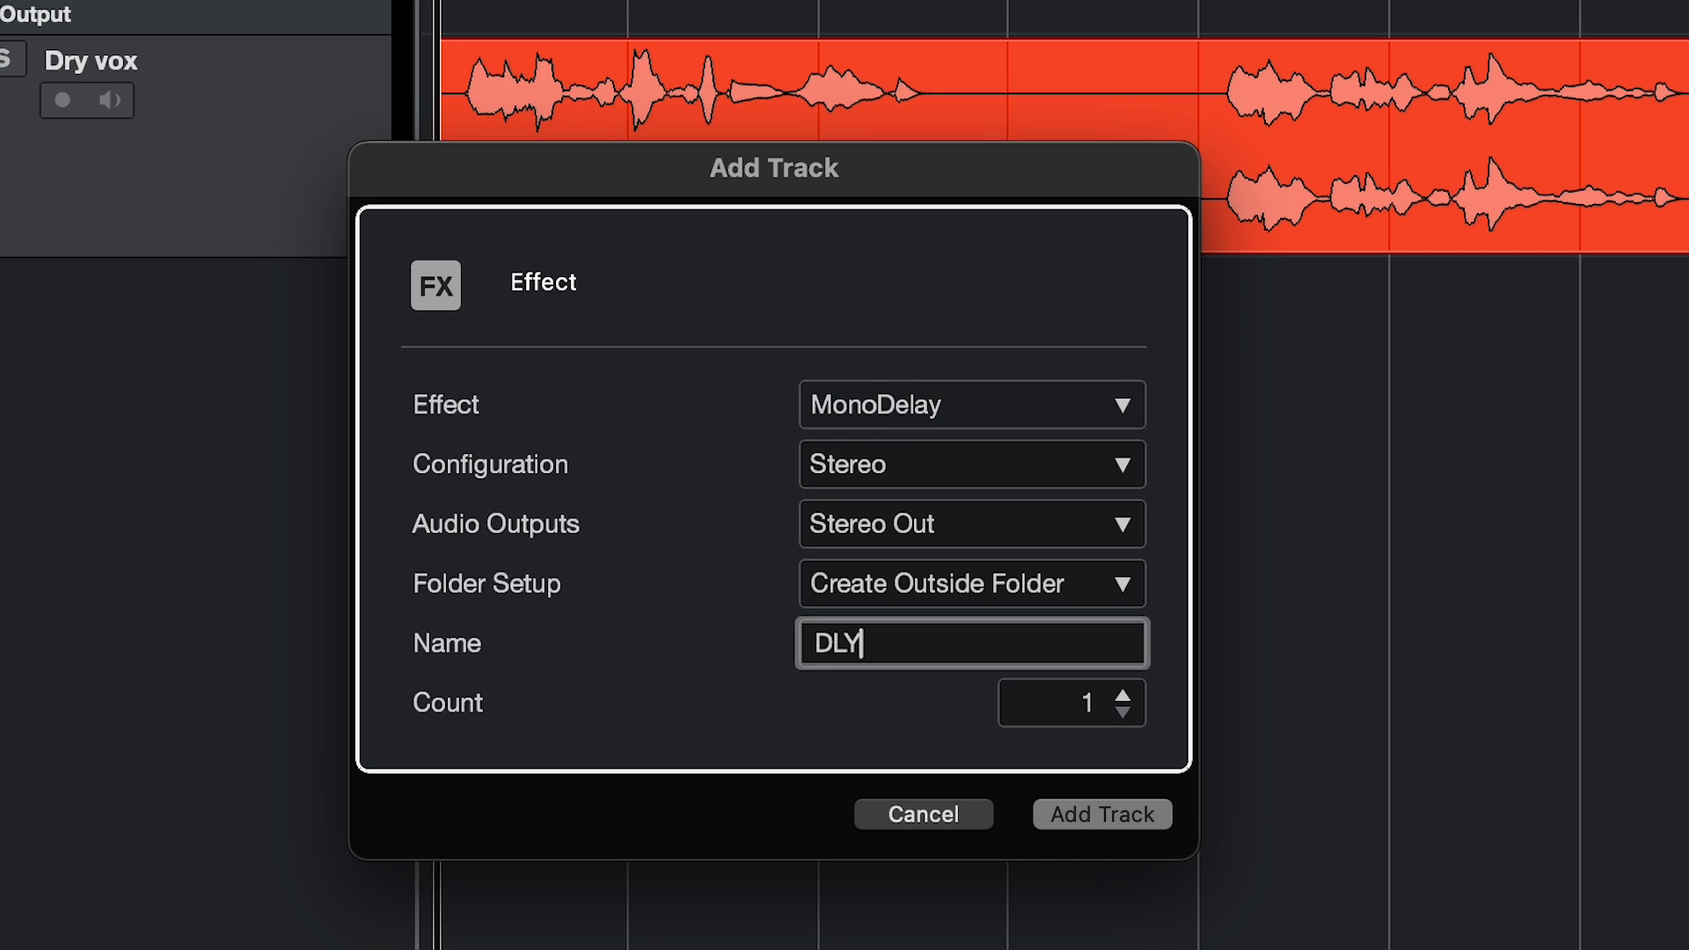
click(1101, 814)
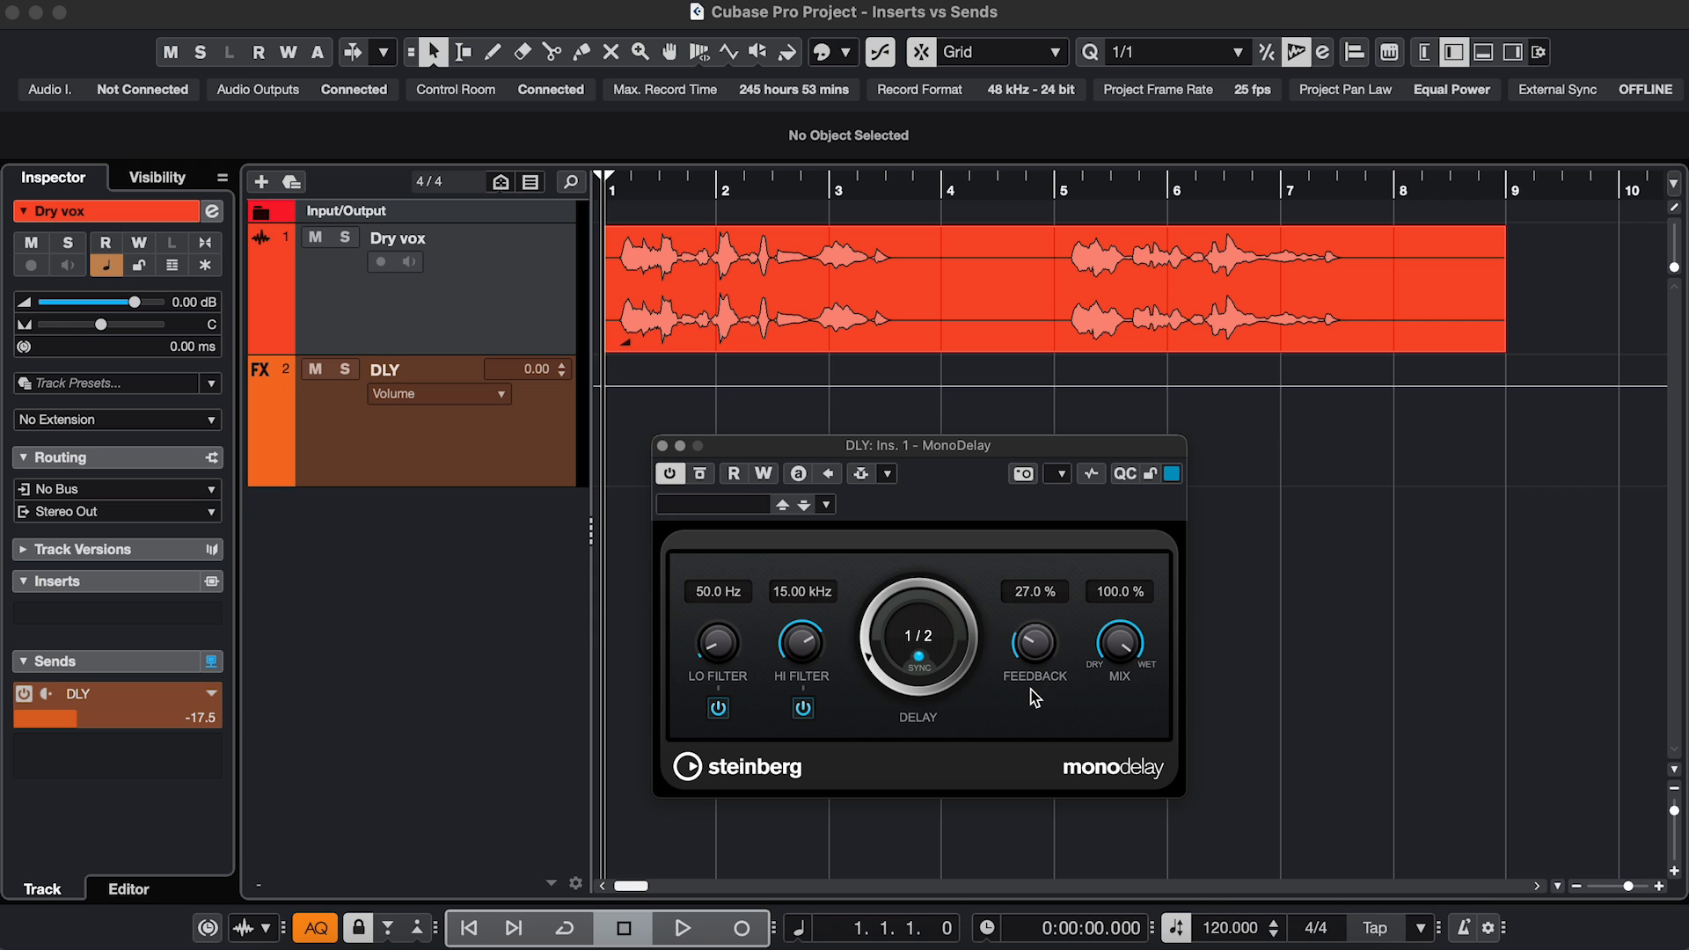
click(681, 927)
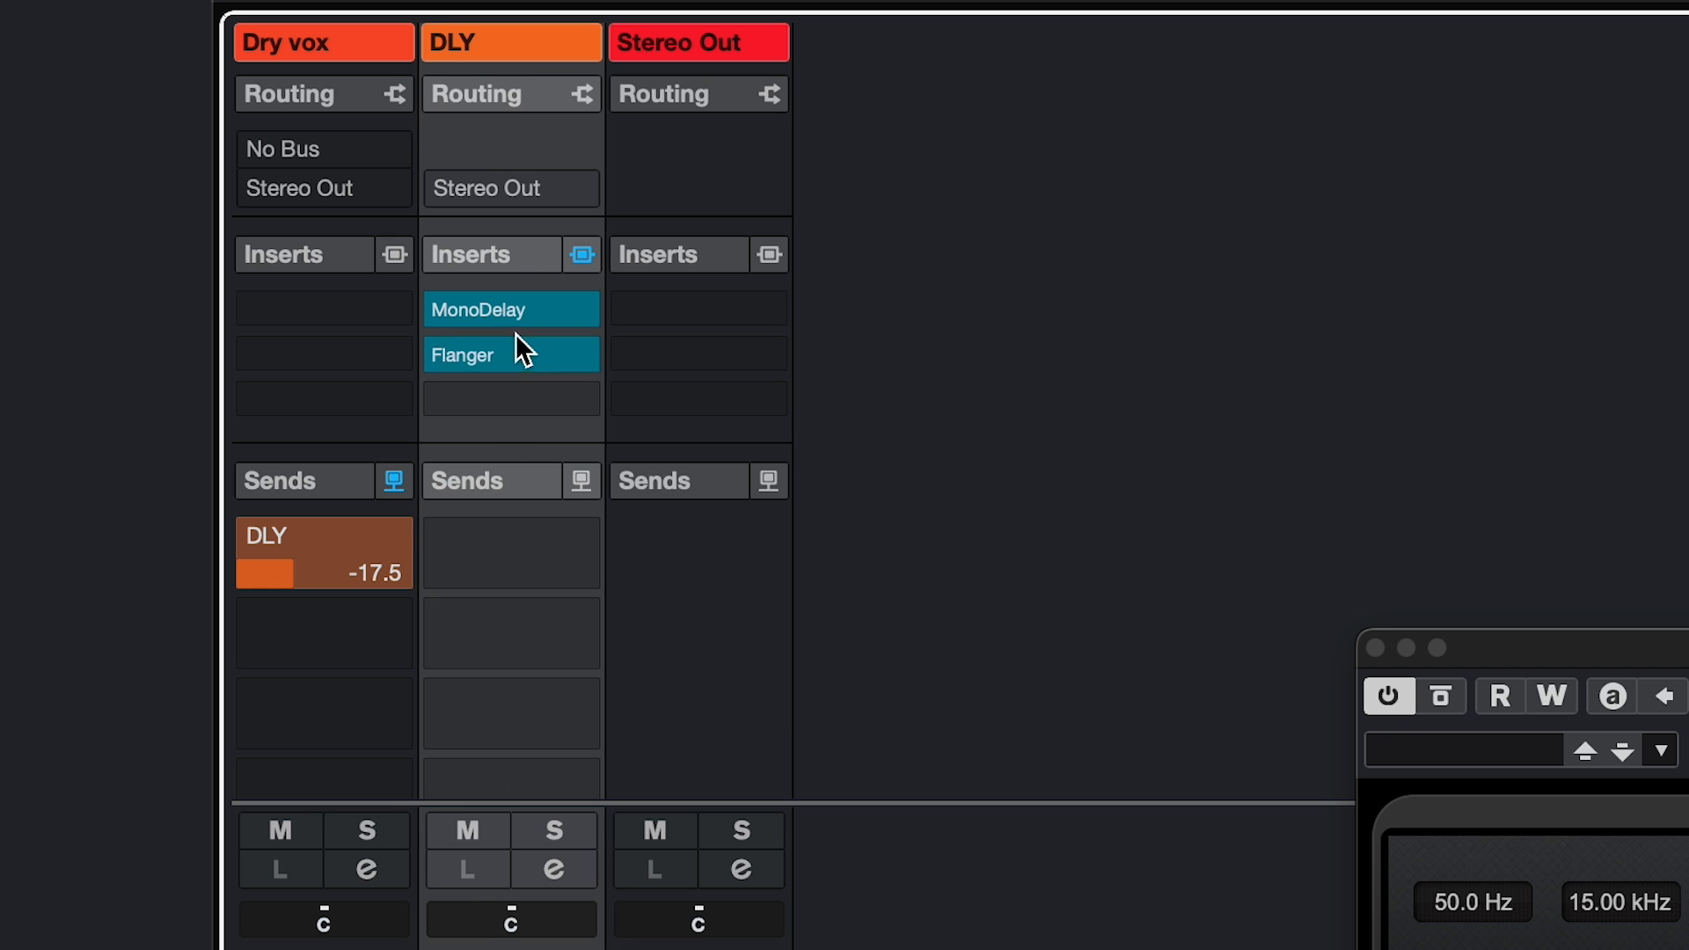
mouse_move(517, 392)
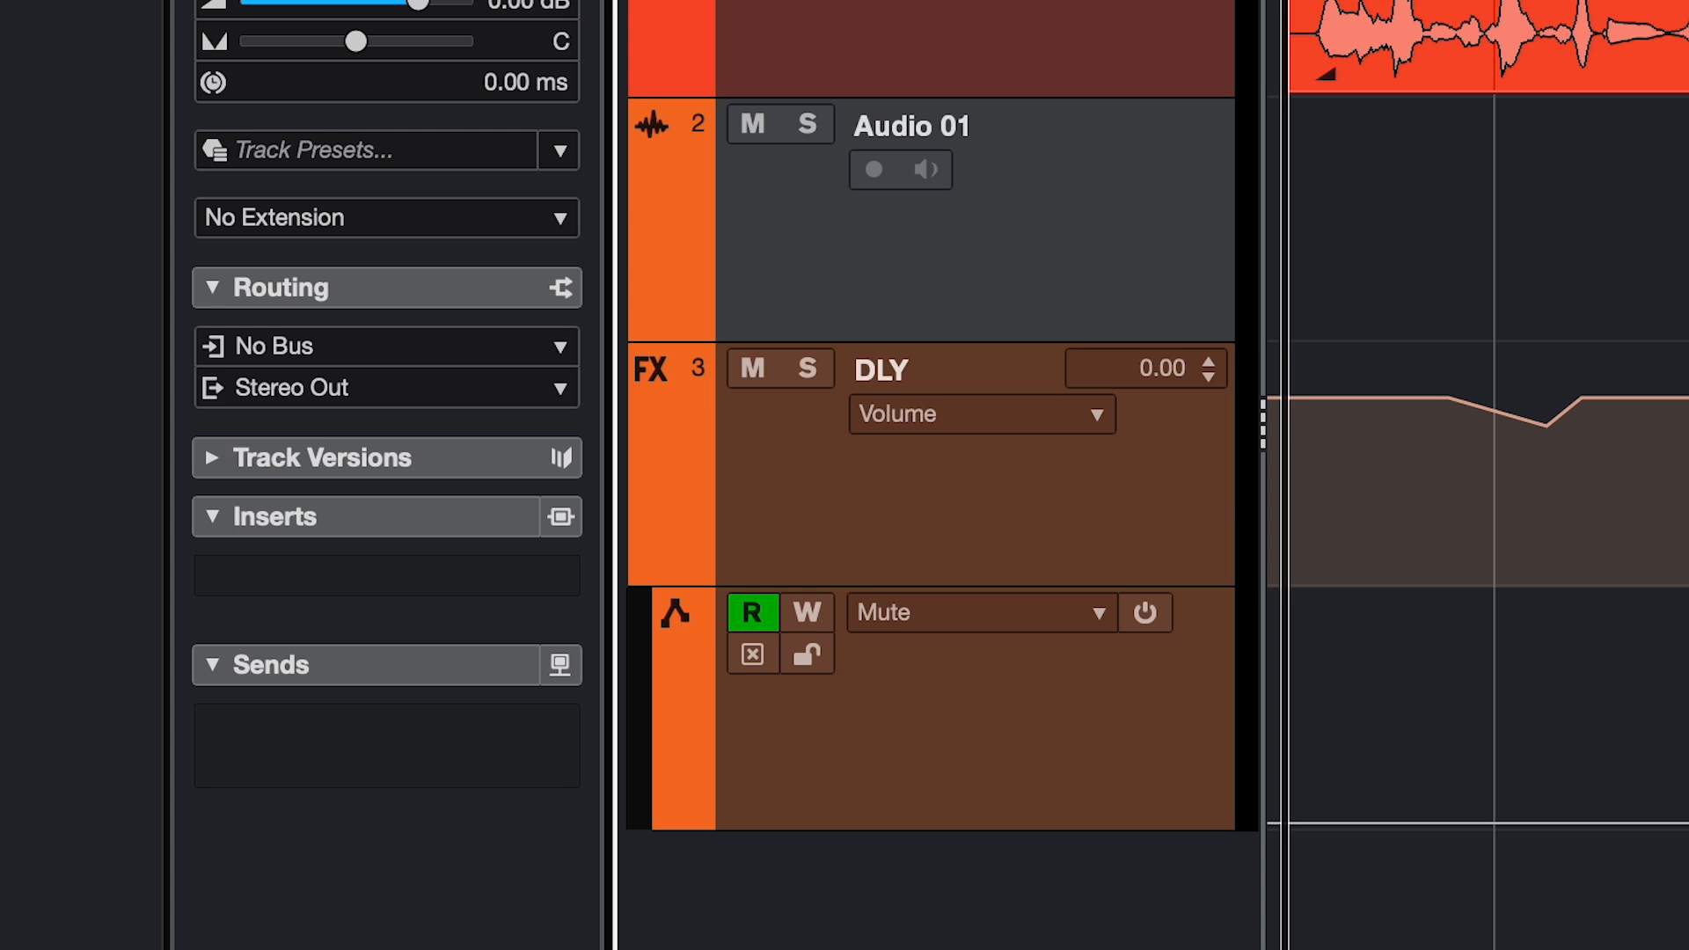
Step: Reveal the DLY channel's inserts and the automation lane beneath the delay track
click(366, 346)
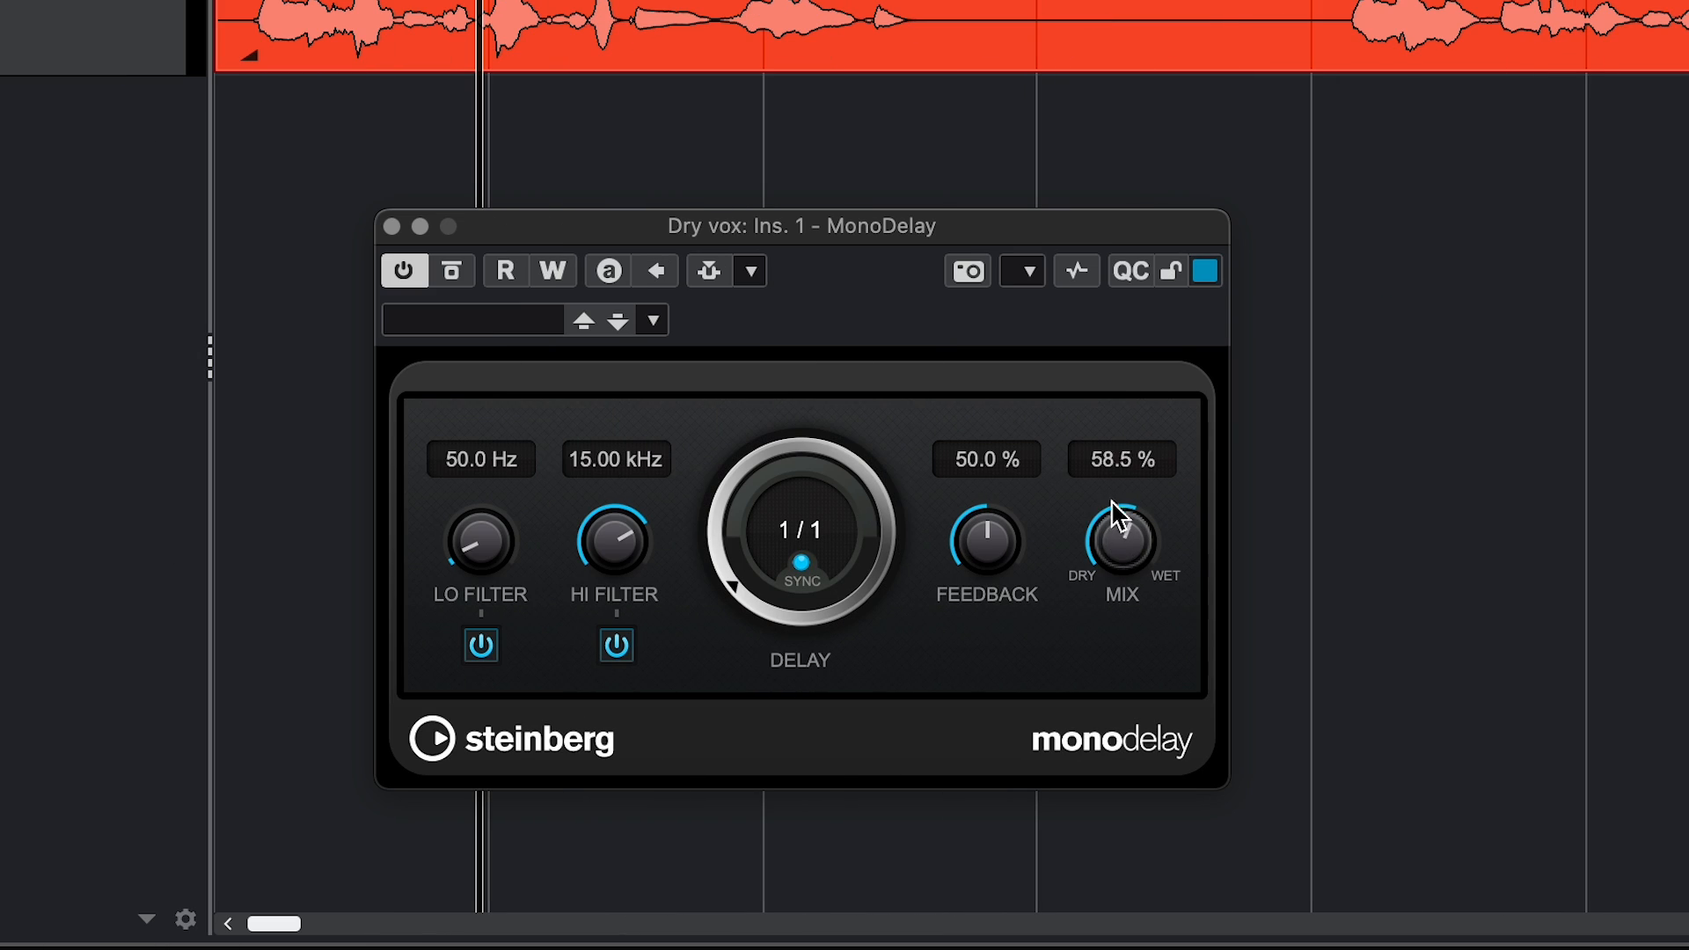
Step: Drag the MonoDelay Mix knob on Dry vox to roughly 58% wet
drag(1121, 539, 1121, 506)
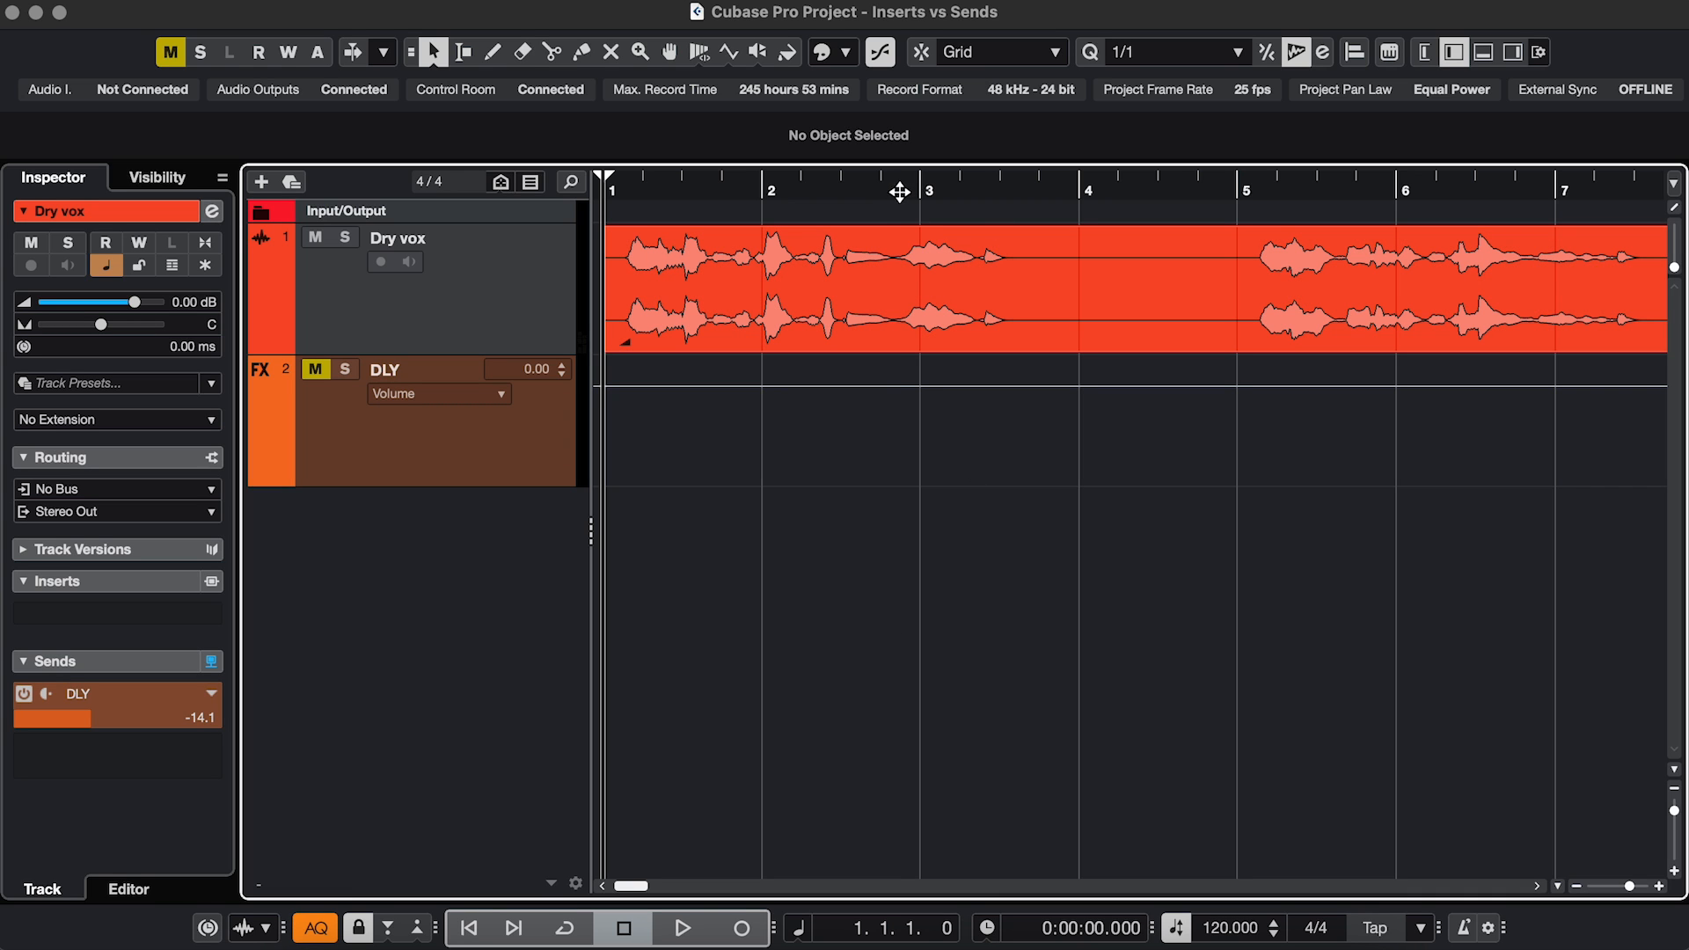
Step: Automate Sends > 1-DLY > Enable around the word near bar 3 and play it back
click(679, 927)
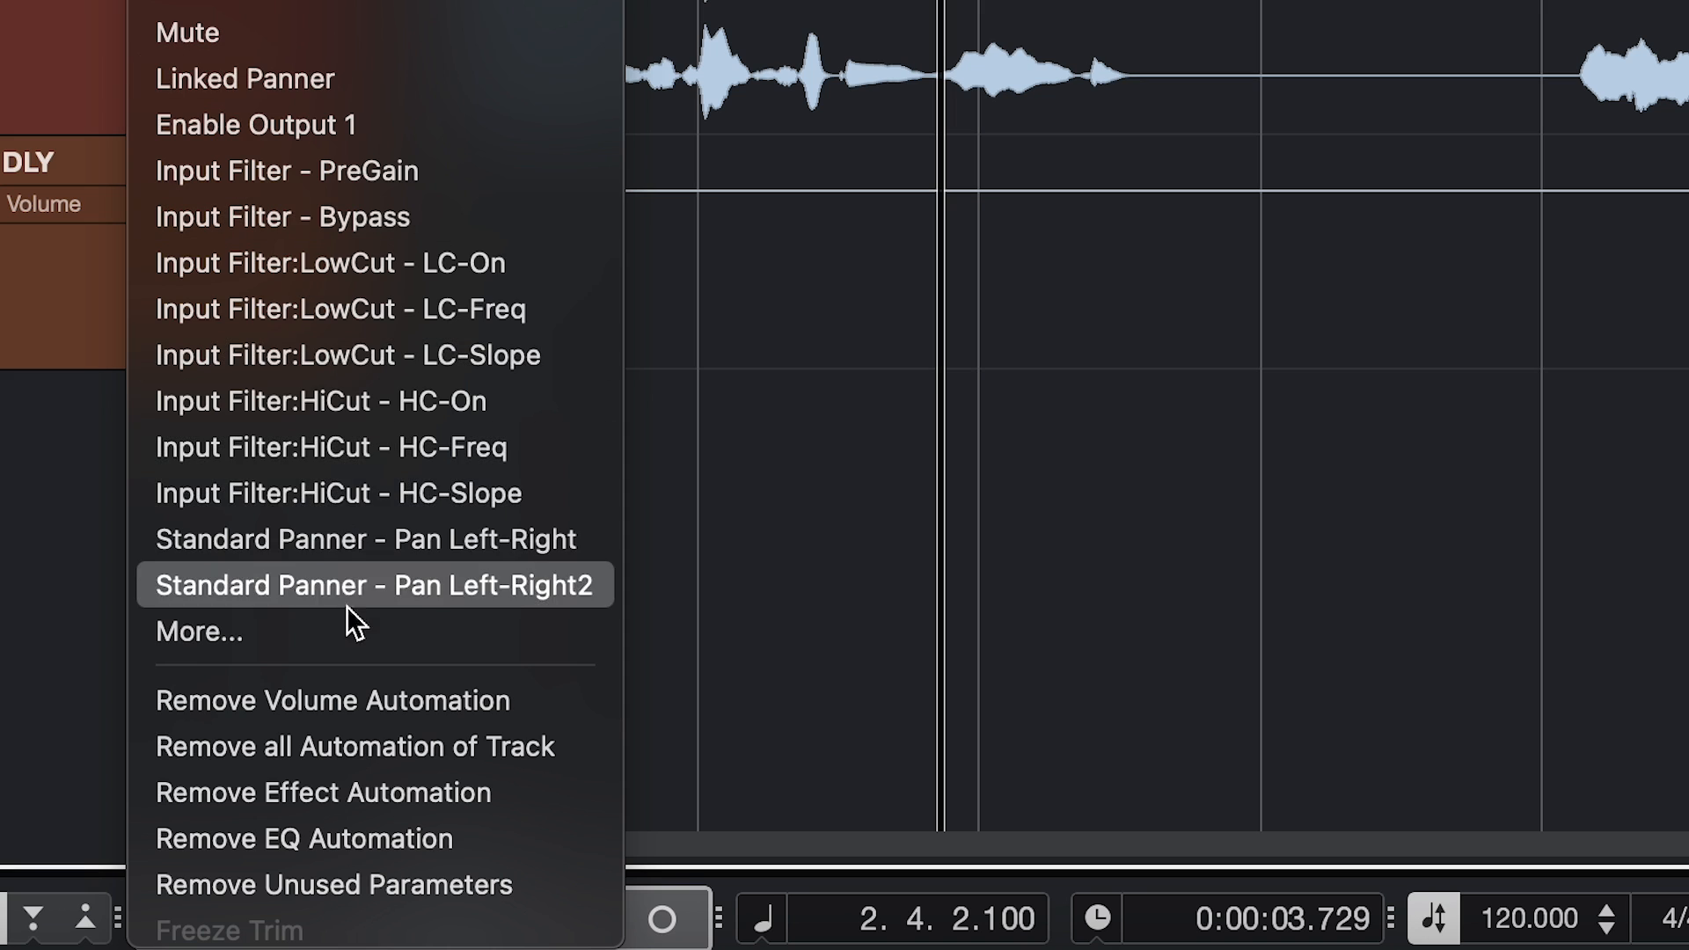
click(199, 632)
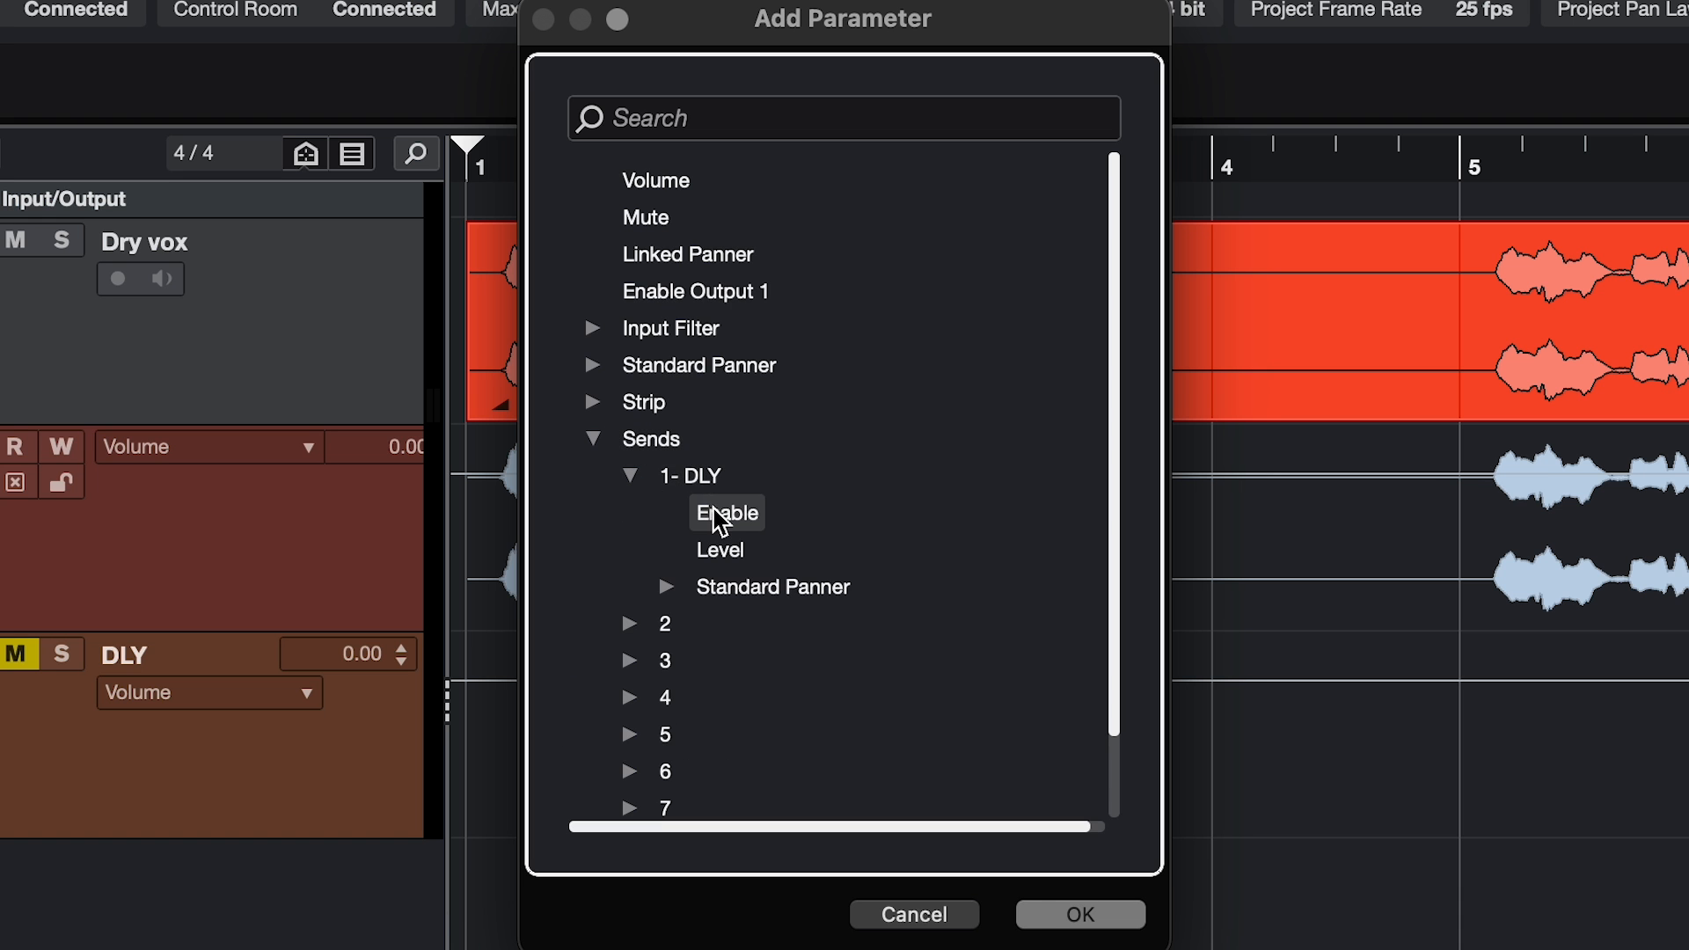
click(726, 512)
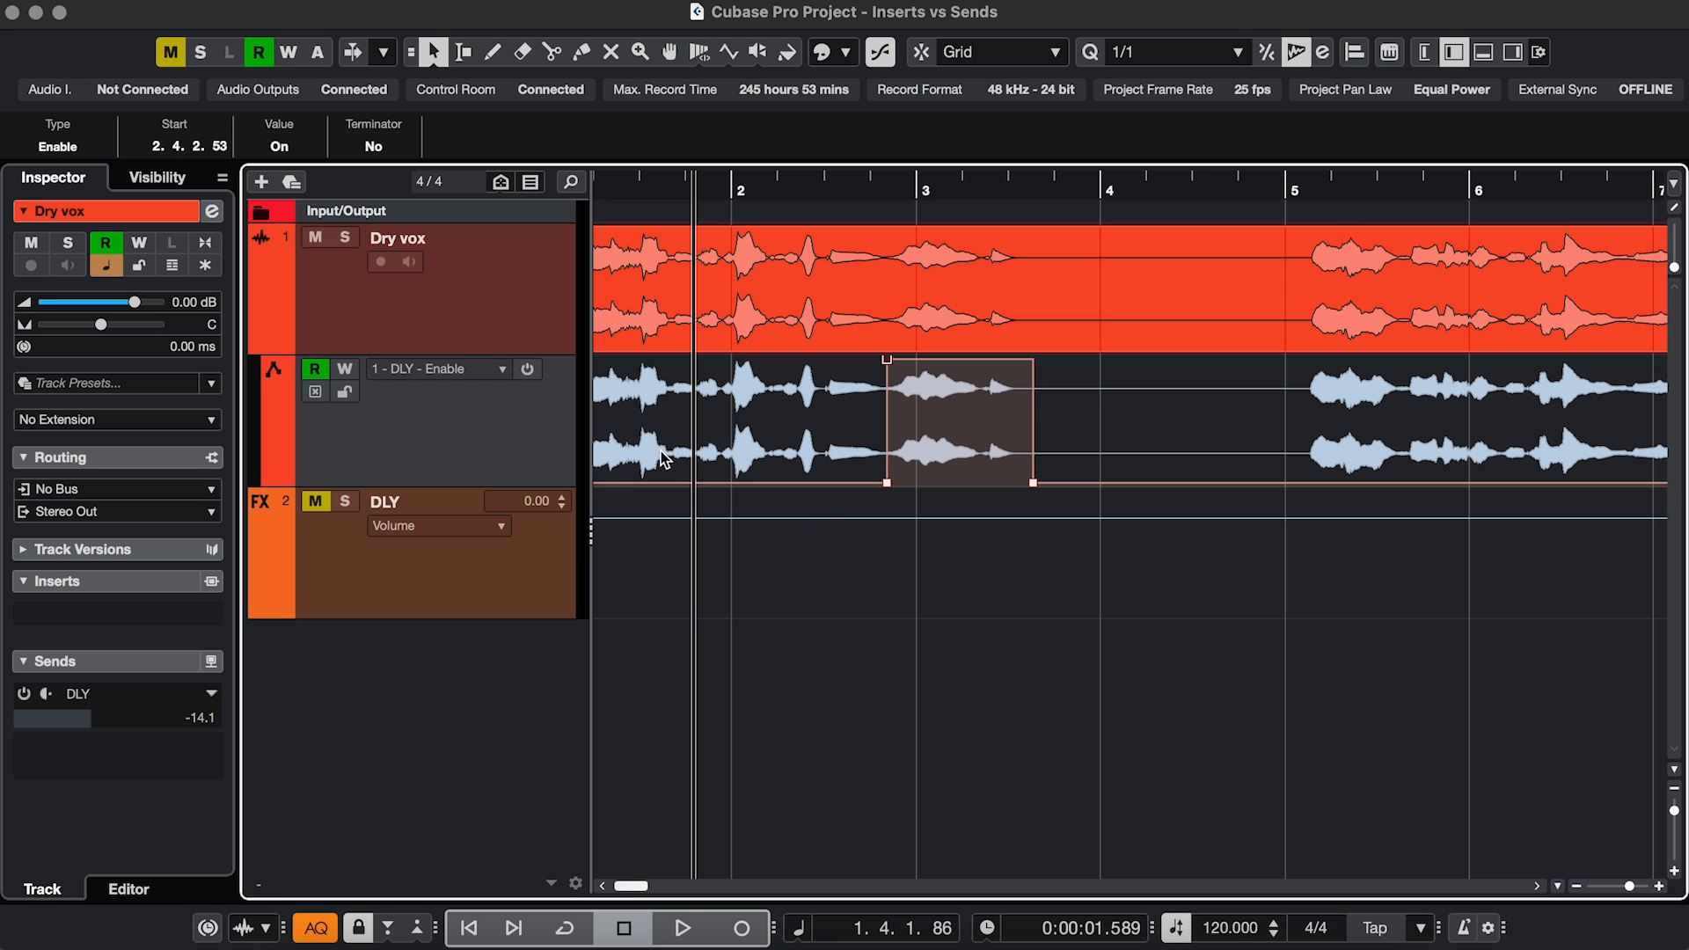
mouse_move(983, 419)
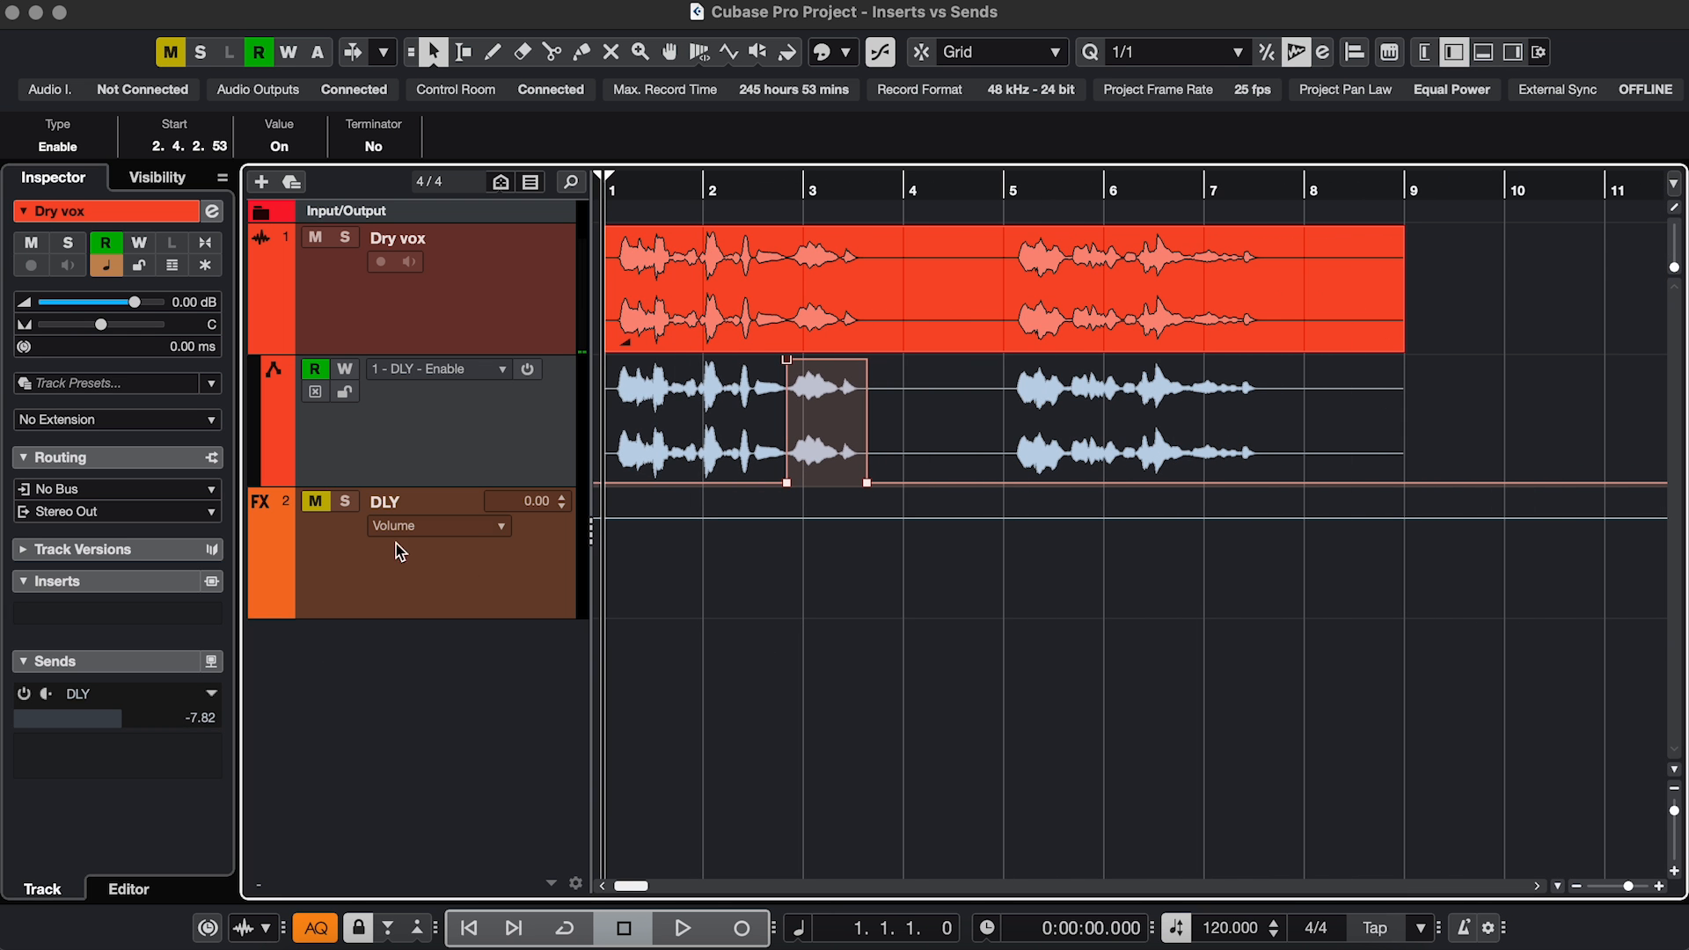
click(683, 927)
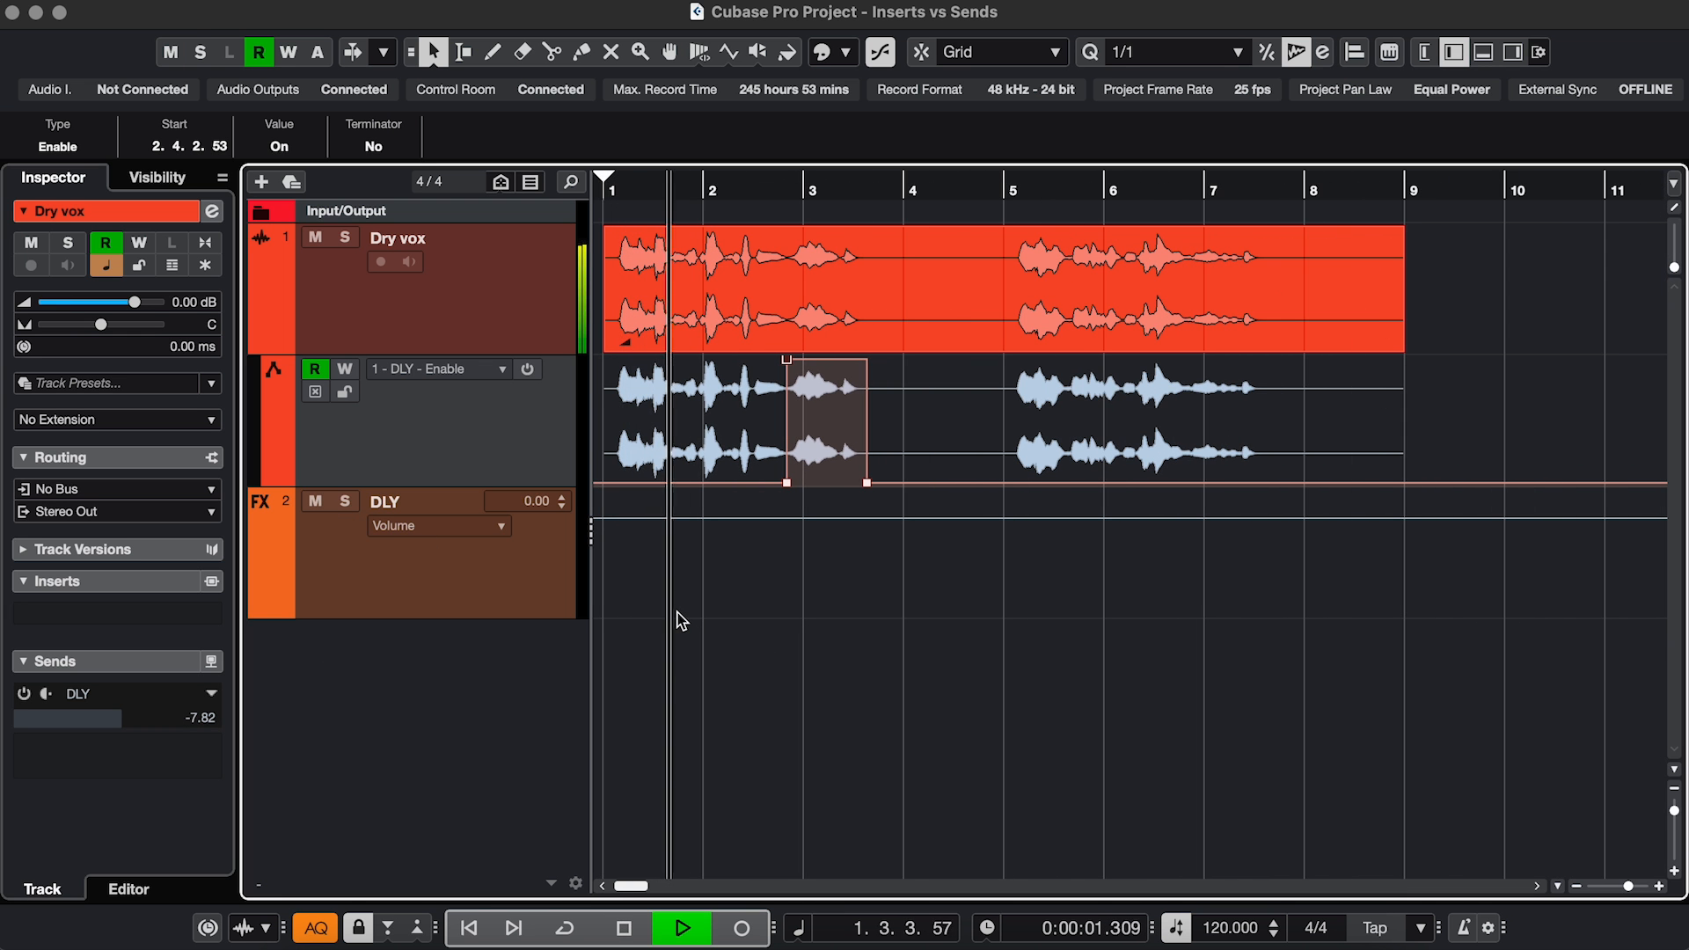
click(679, 927)
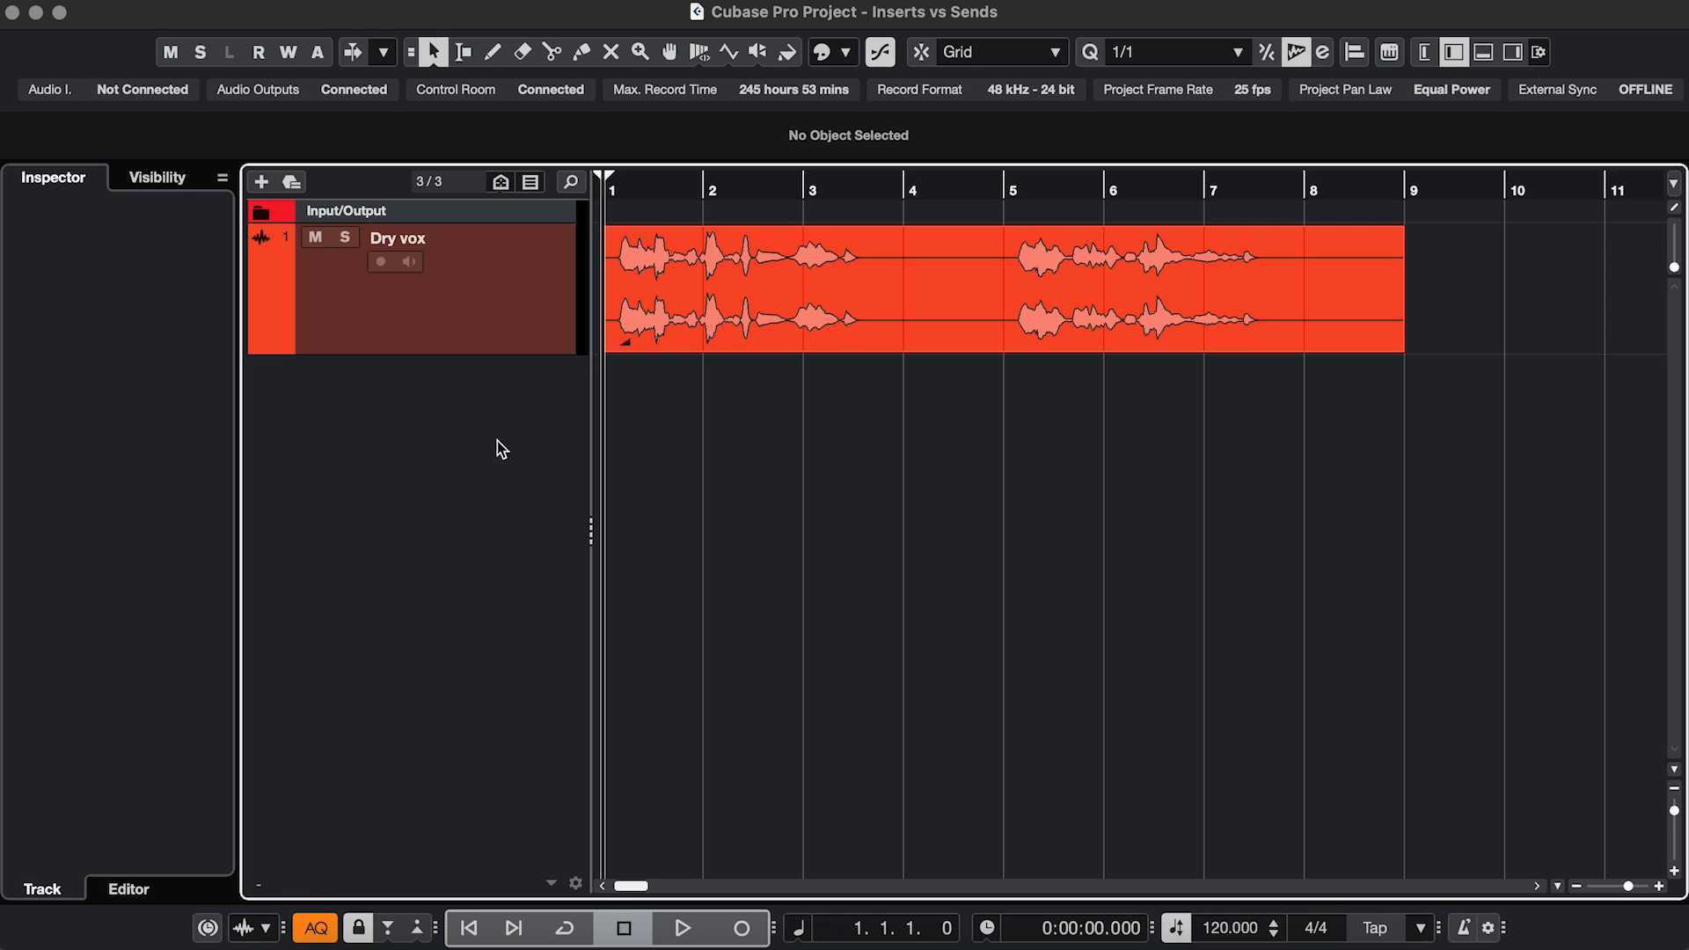
Step: Duplicate Dry vox, split out the word between bars 2 and 4, and copy it onto Dry vox (D)
click(400, 237)
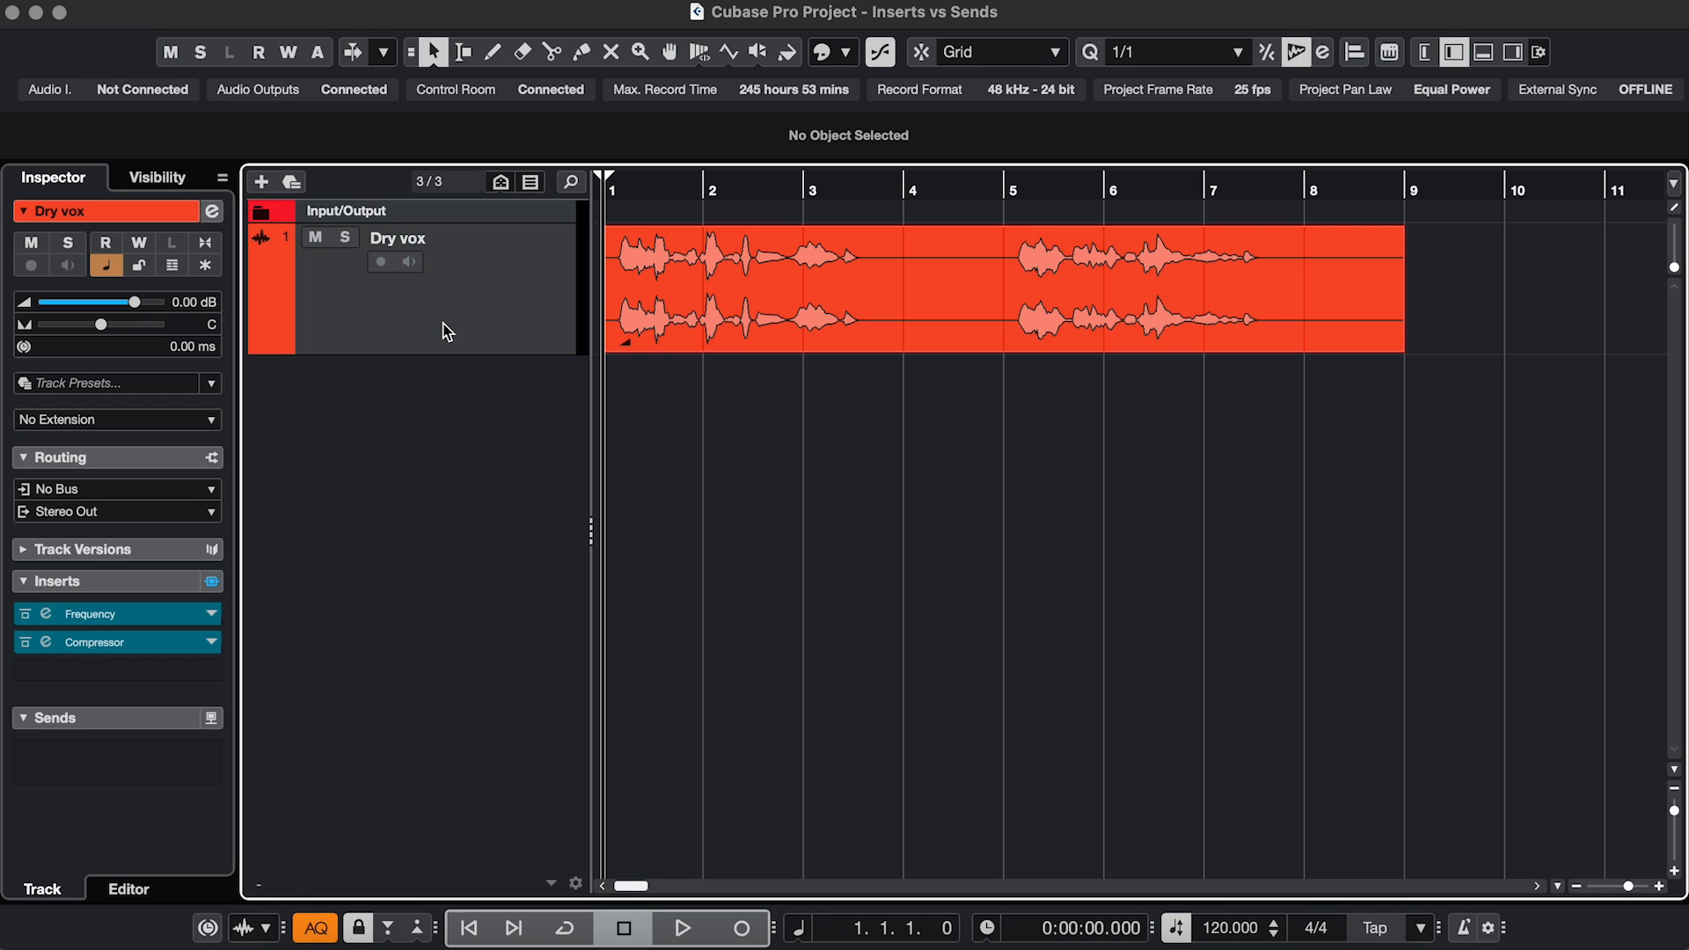
mouse_move(132, 713)
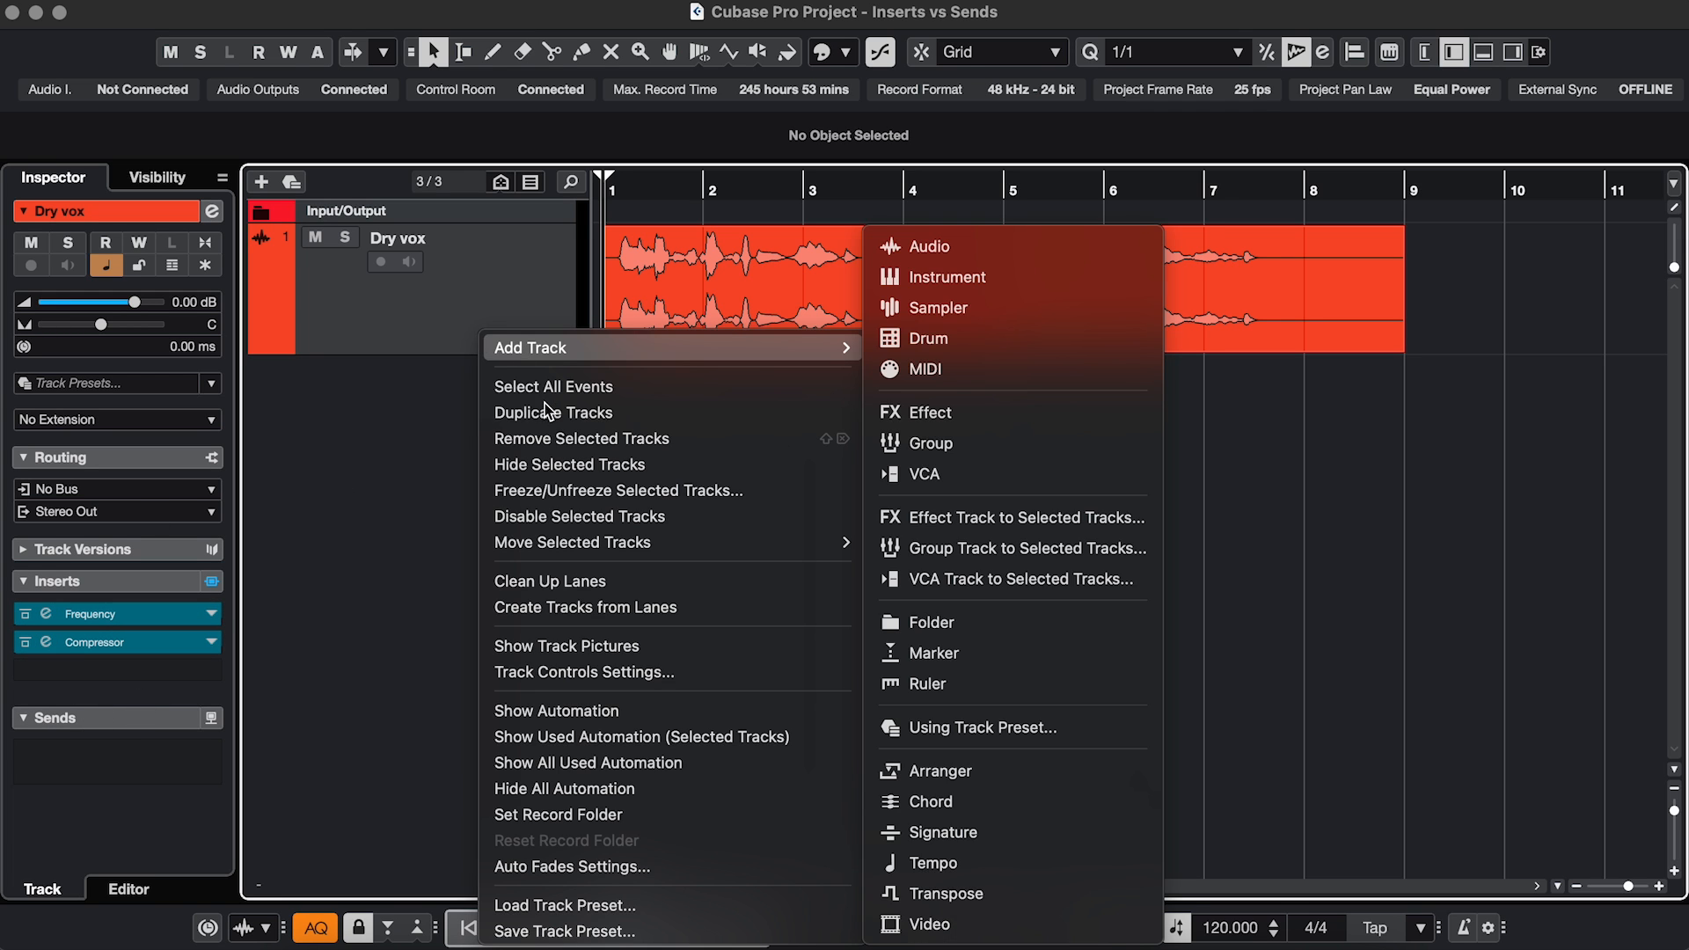
click(554, 411)
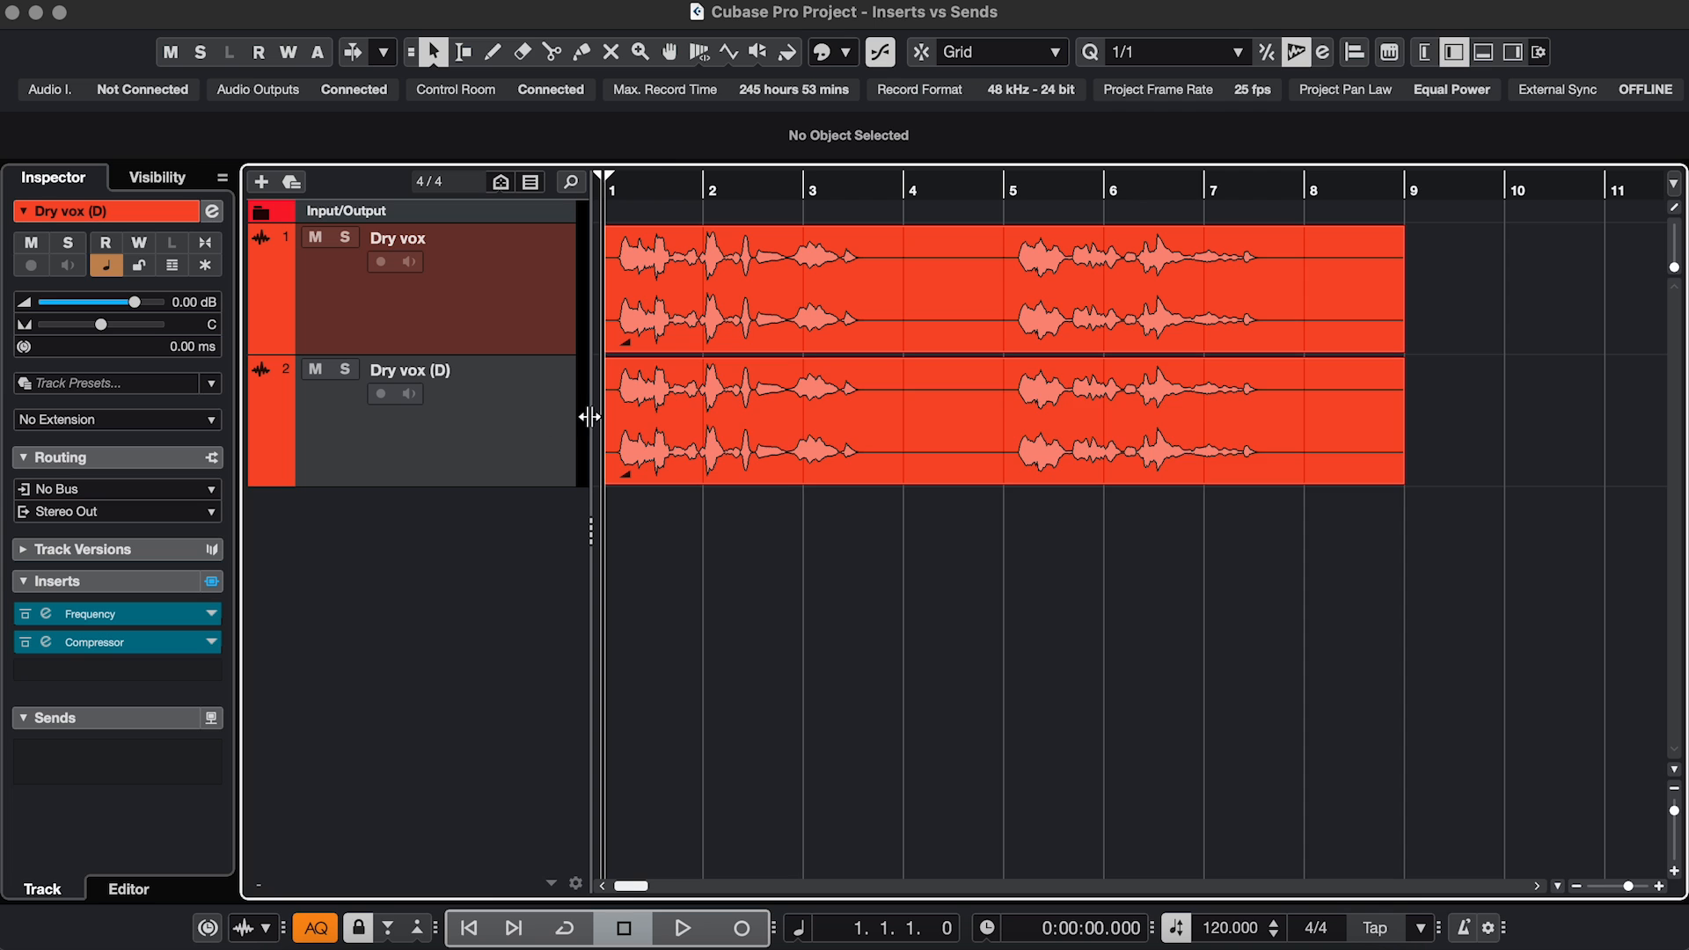
click(1001, 290)
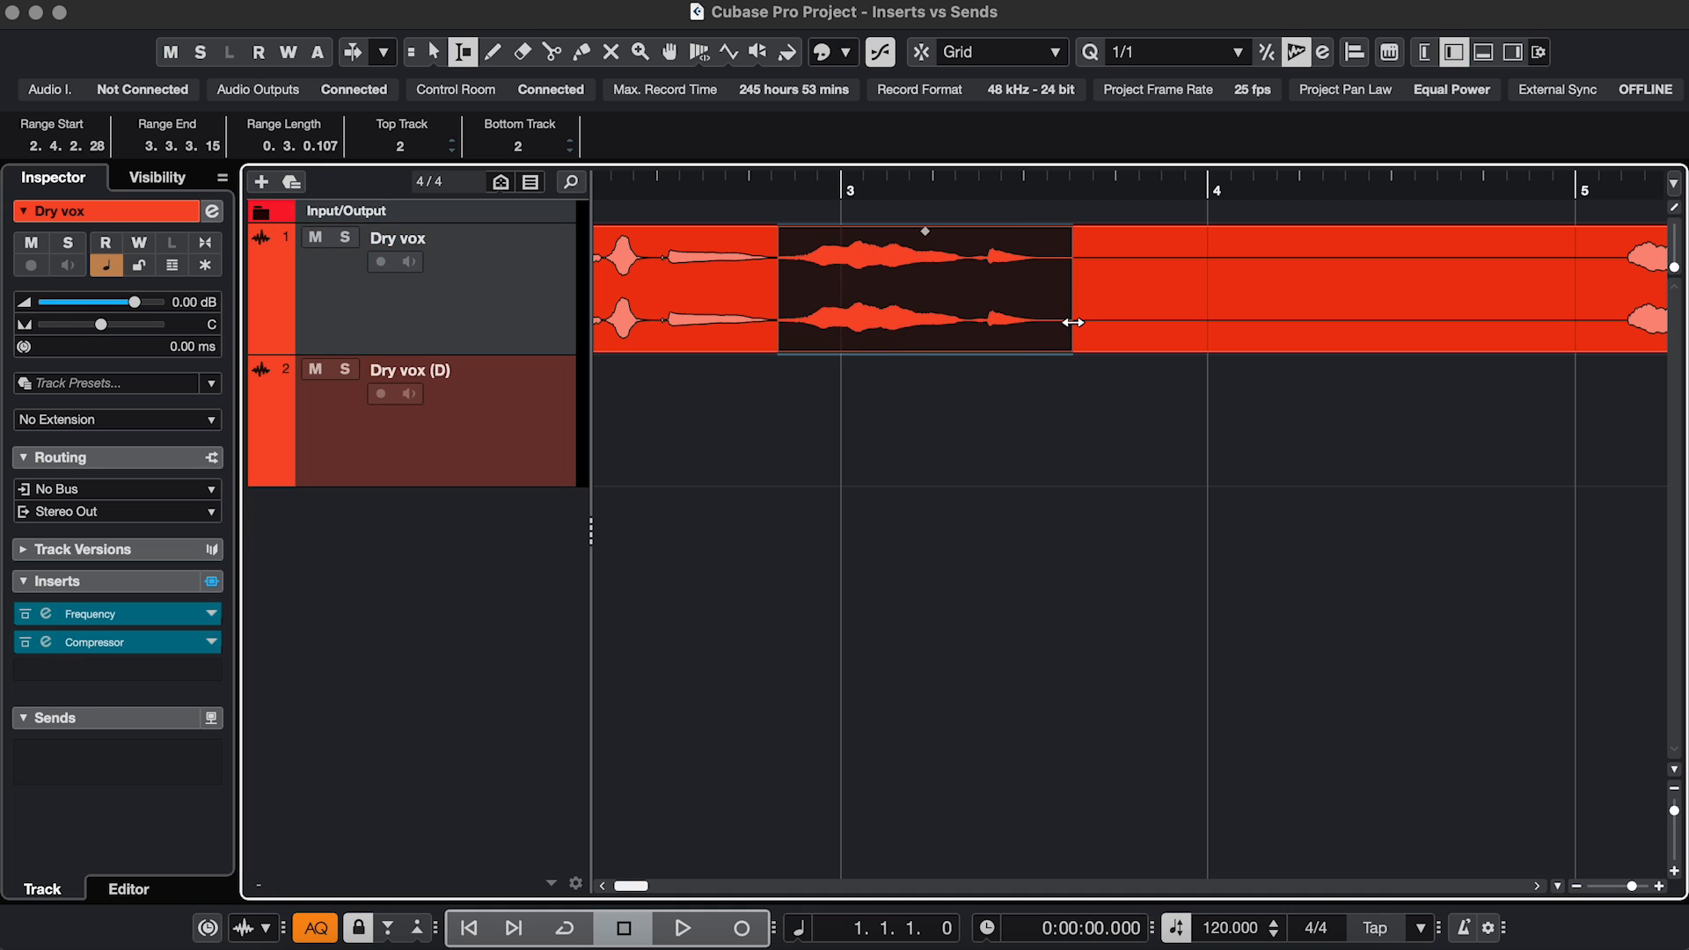
key(shift+x)
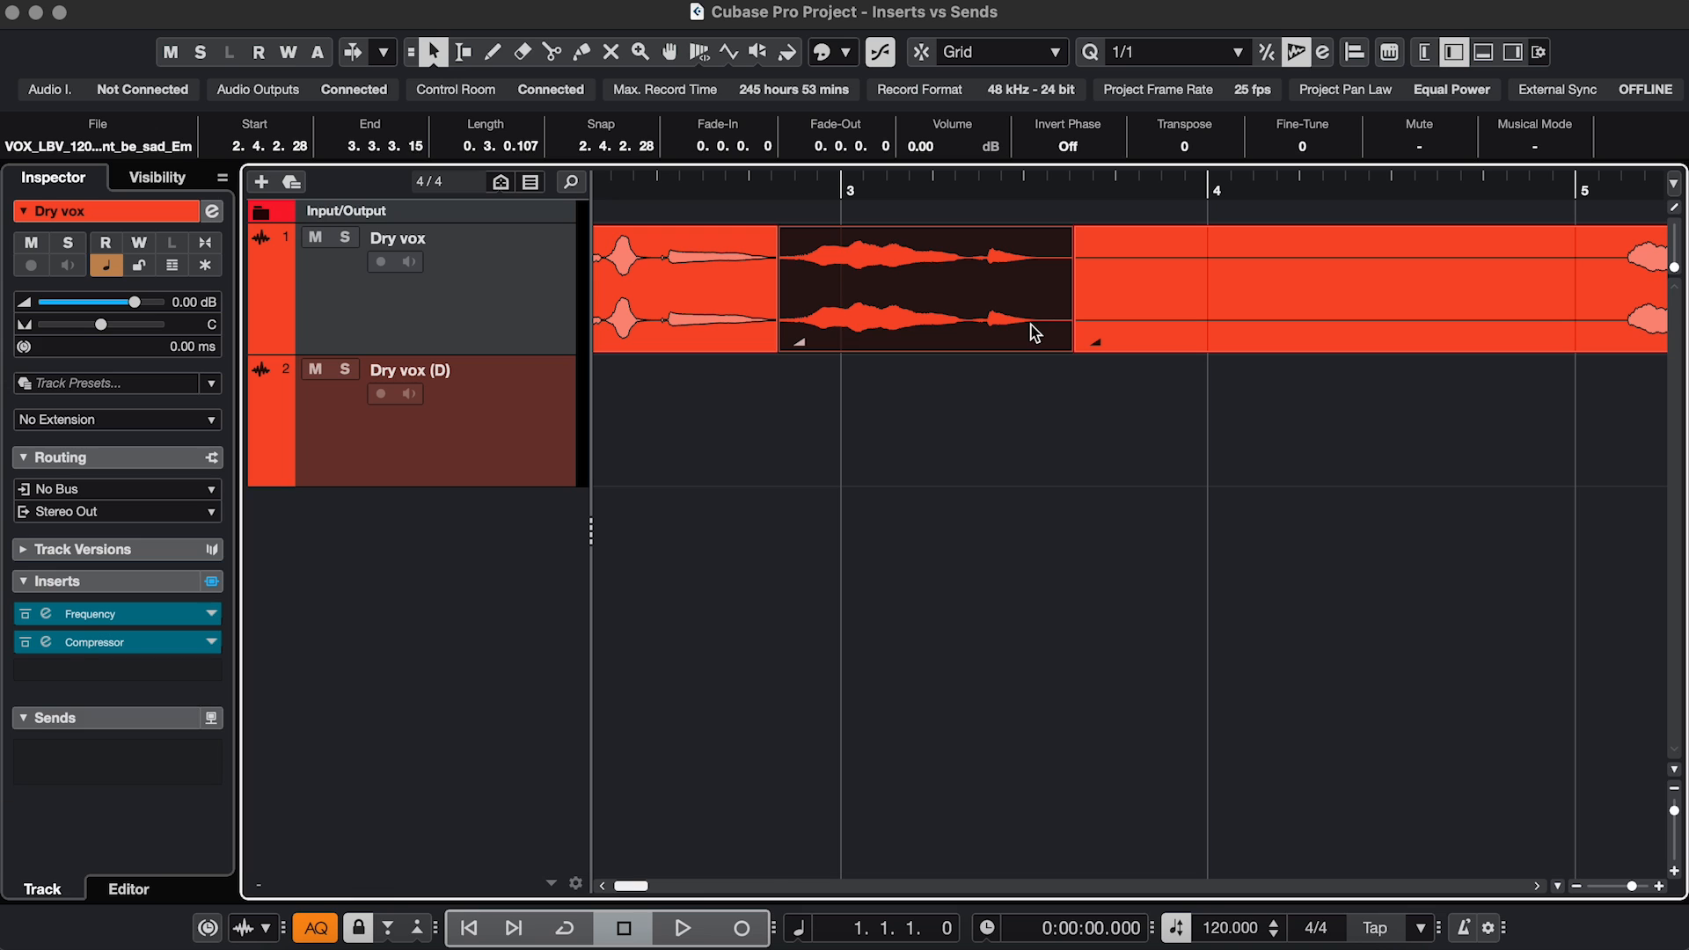
drag(924, 287, 924, 420)
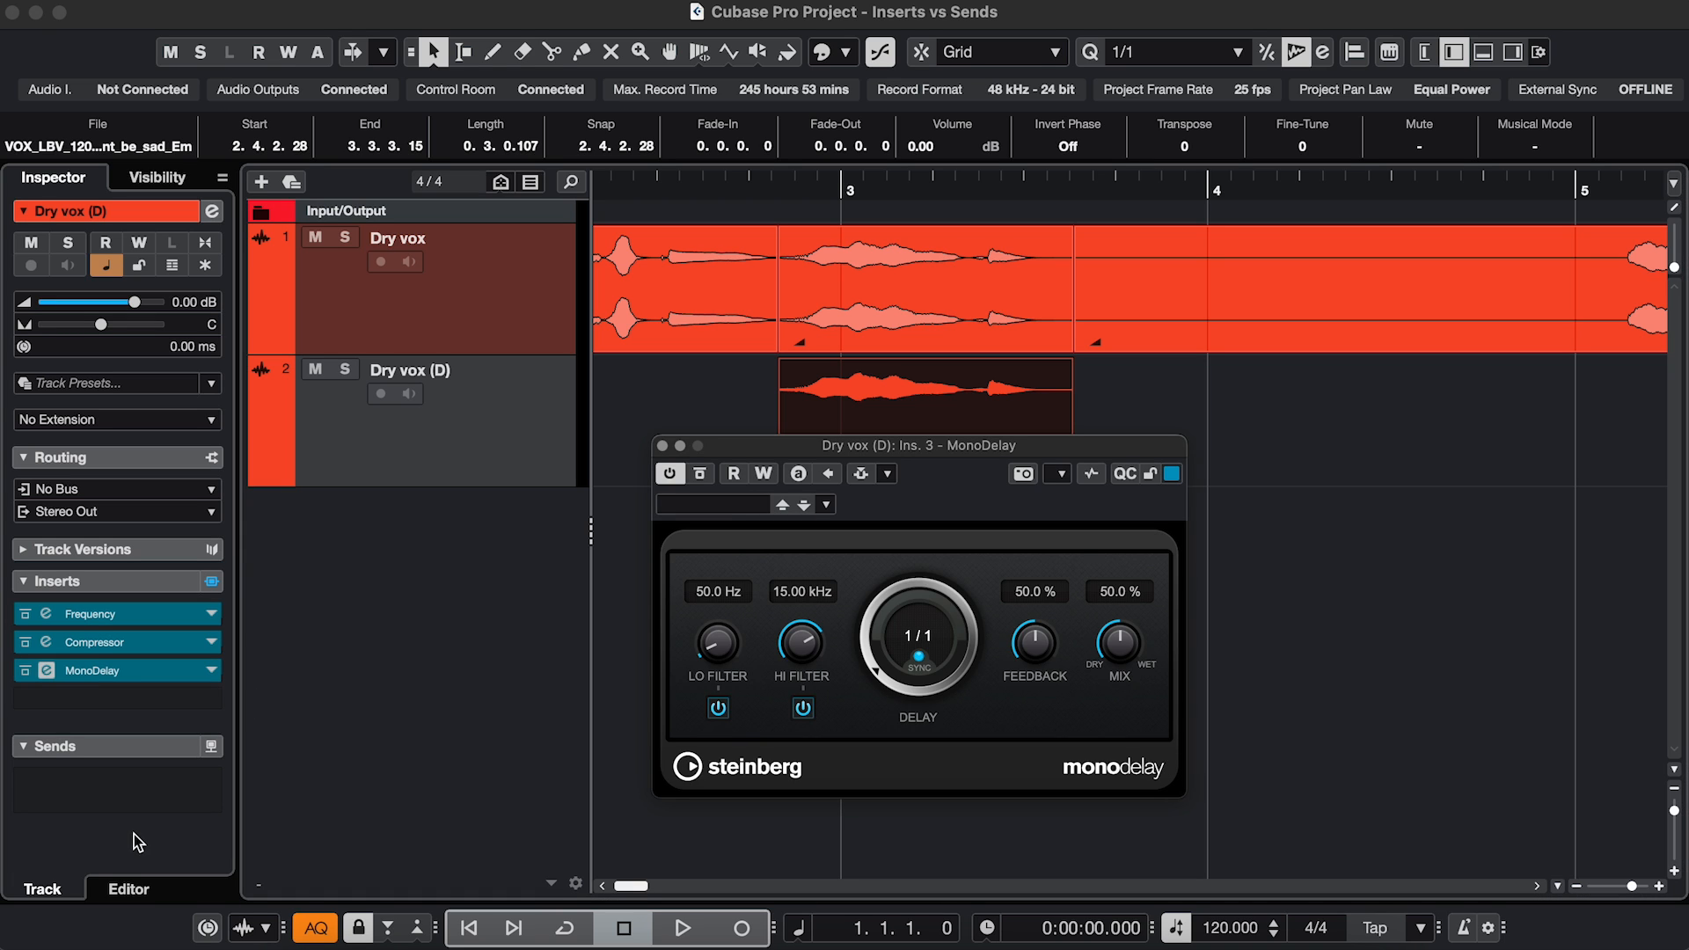
Step: Turn the duplicate's MonoDelay Mix to 100% wet and lower its volume fader to -19.0 dB
drag(1117, 640, 1112, 609)
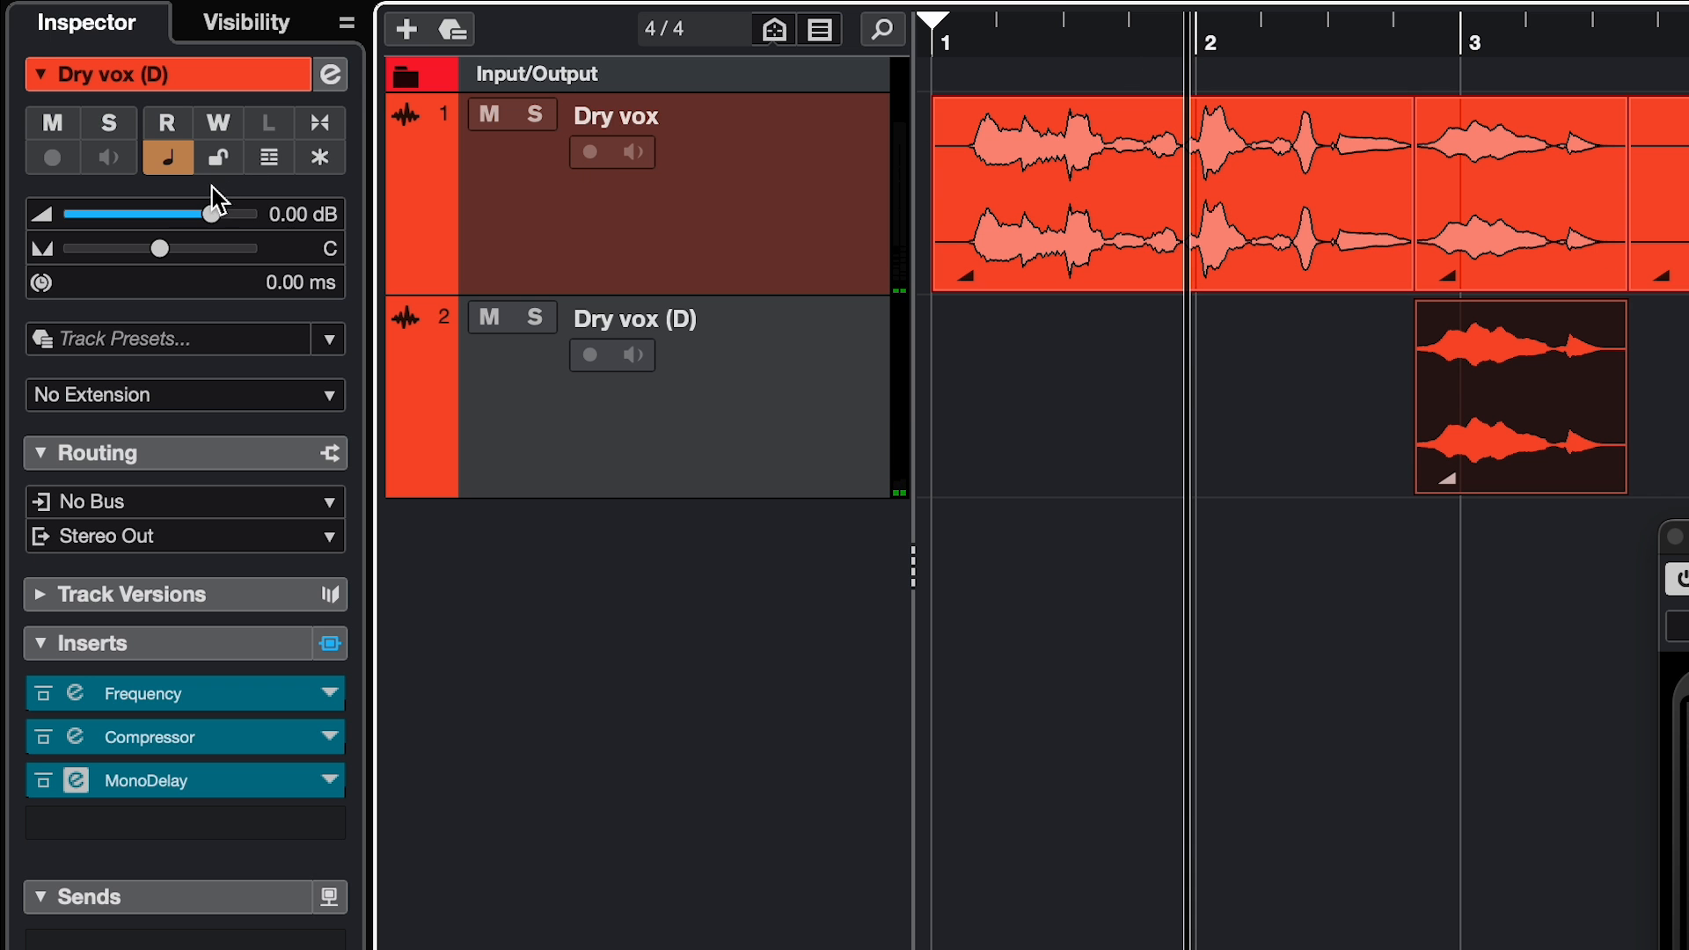
drag(204, 213, 162, 213)
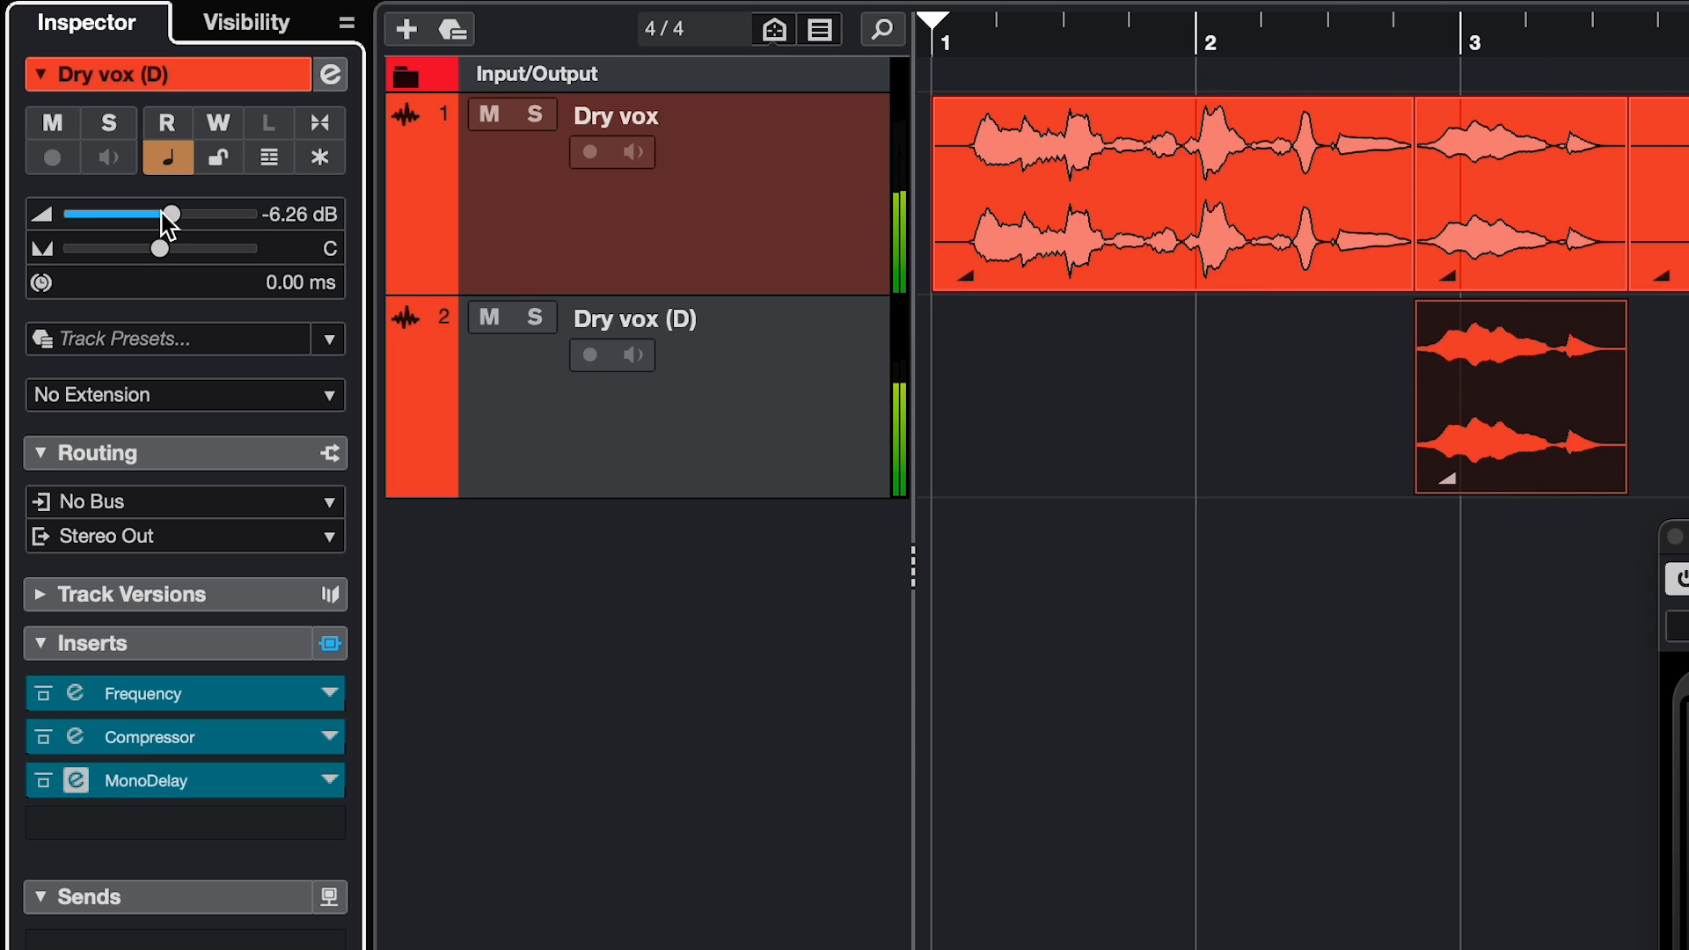
drag(165, 213, 143, 213)
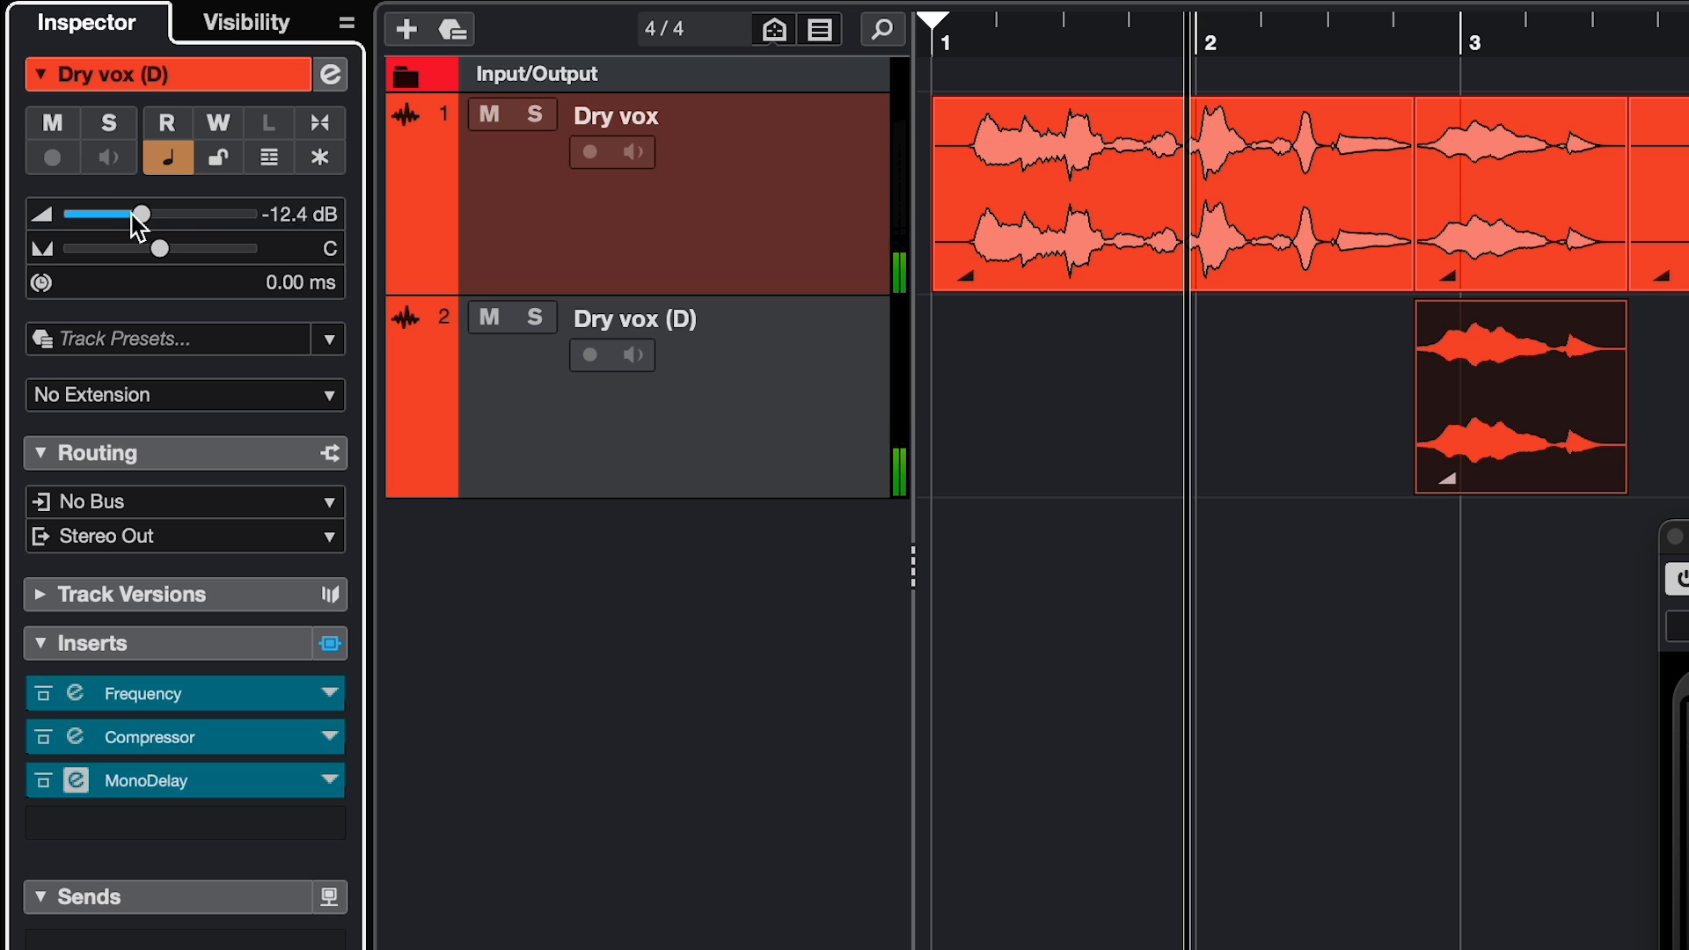
drag(144, 213, 122, 213)
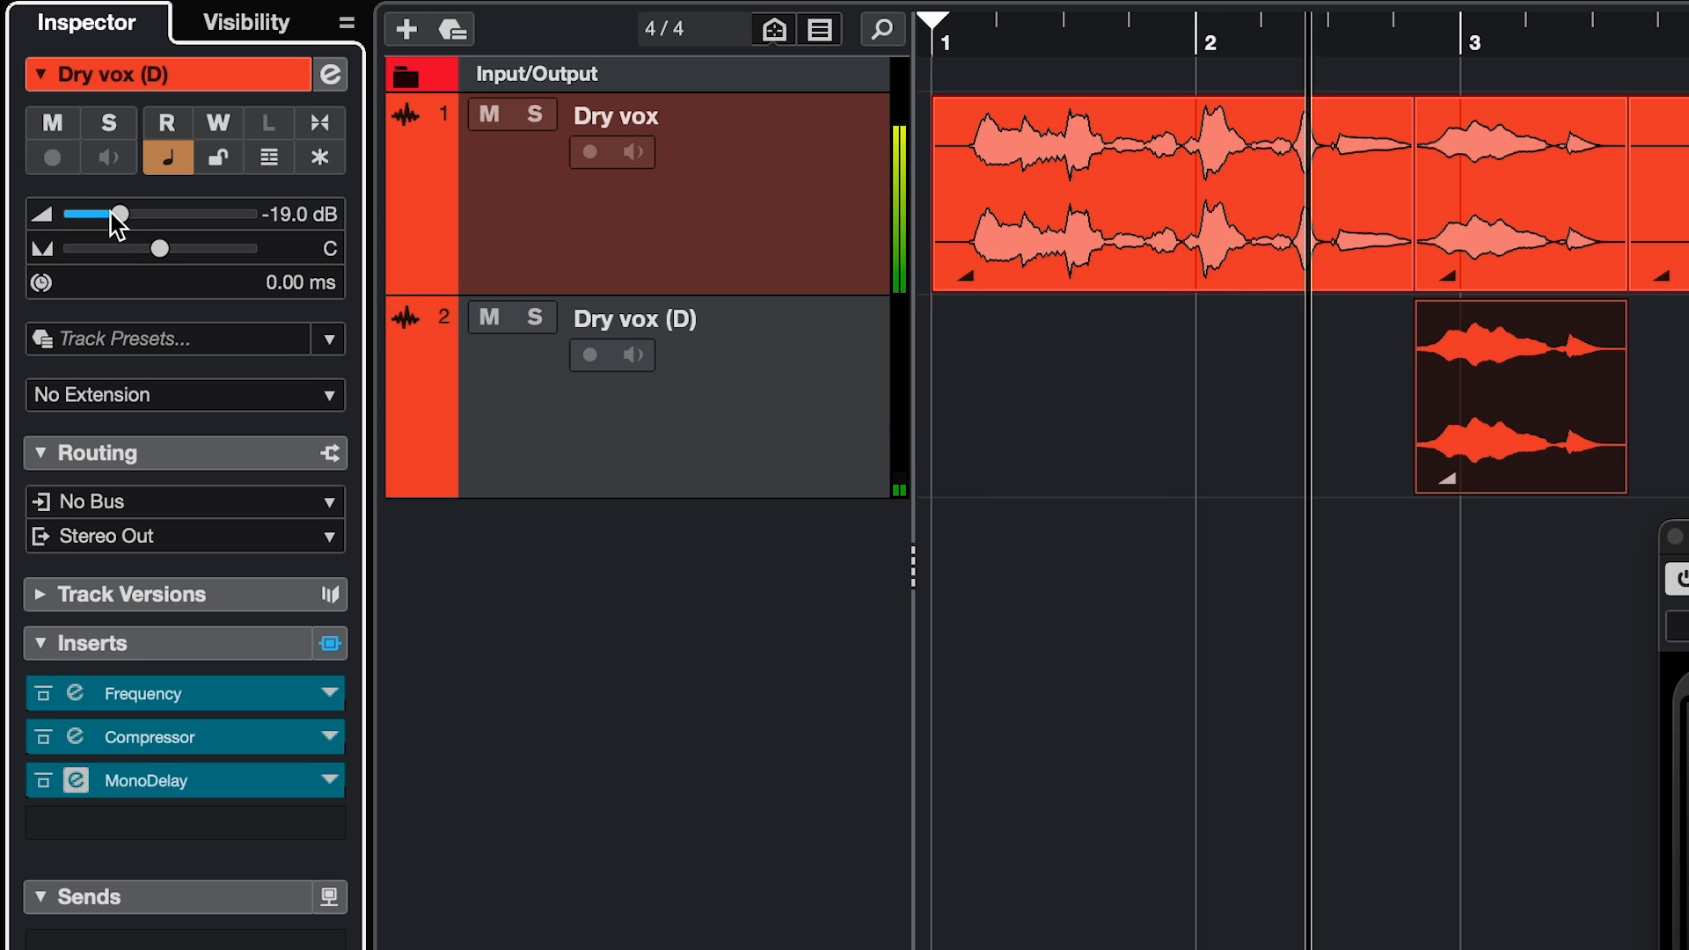